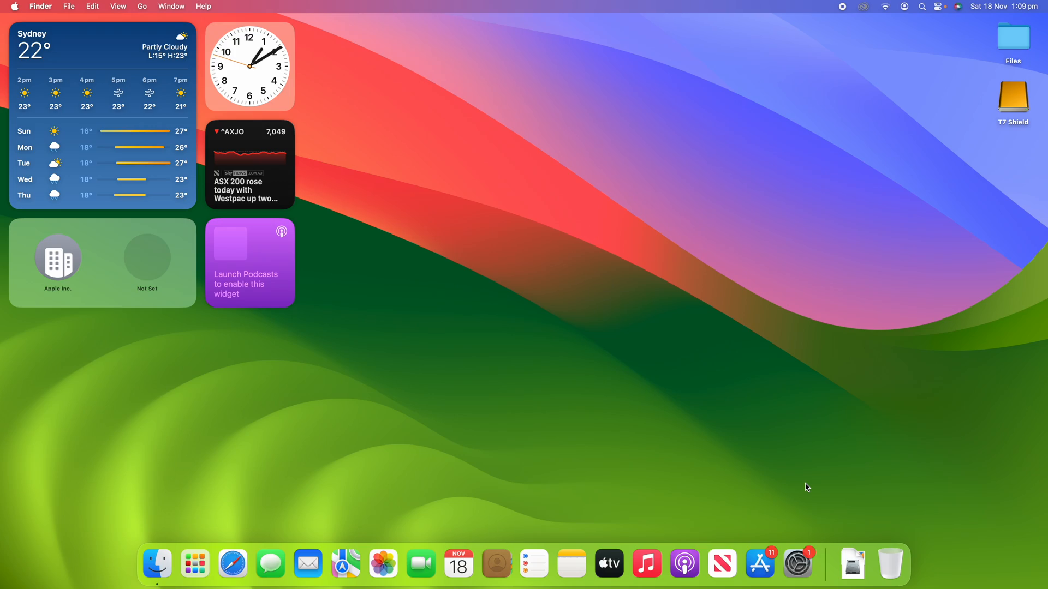
mouse_move(156, 564)
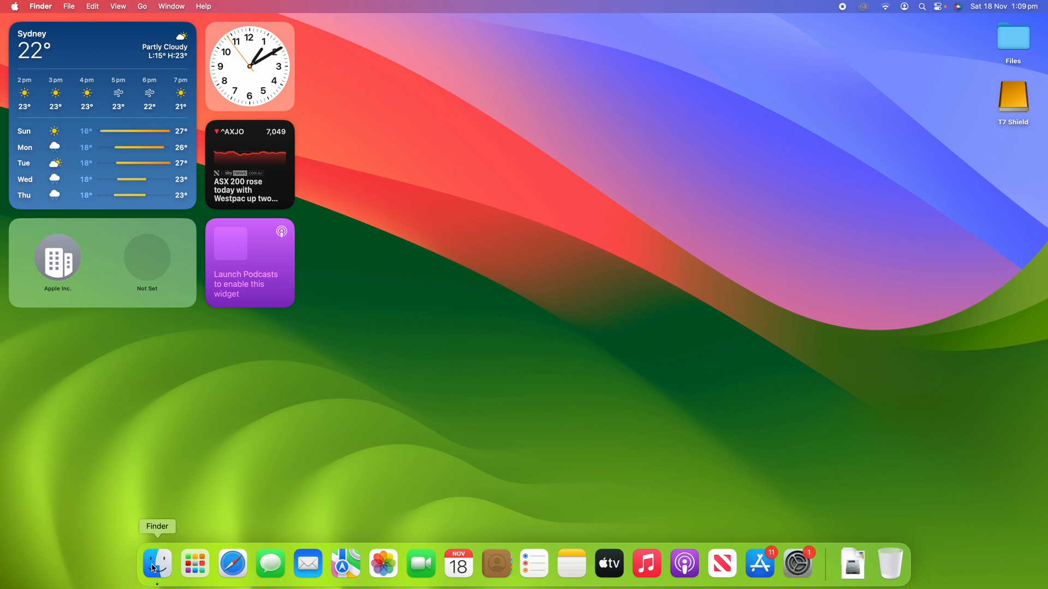
- Launch Word, PowerPoint and Excel from Finder's Applications folder
click(156, 563)
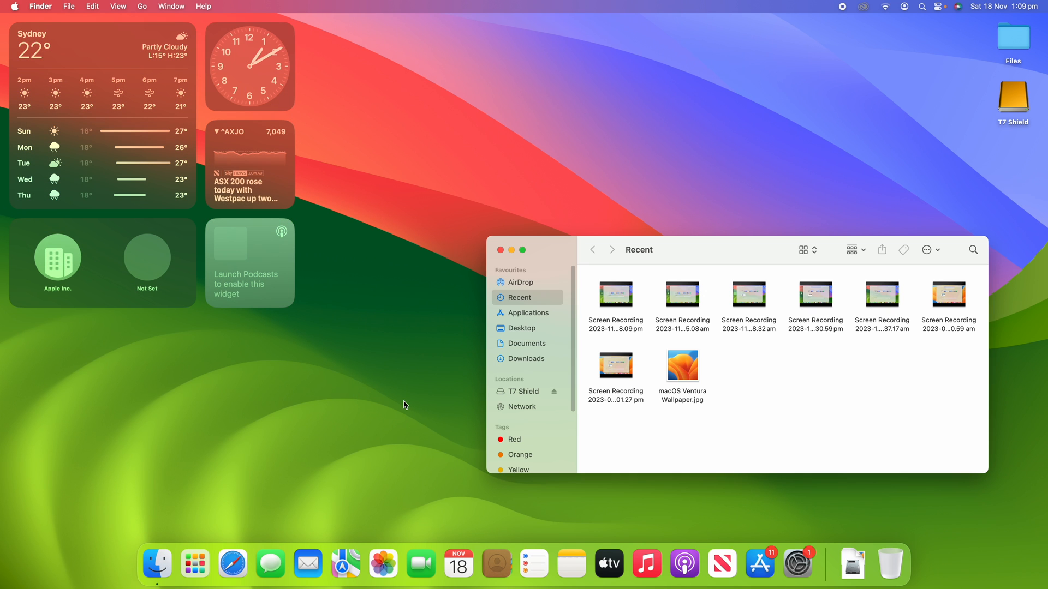
click(529, 314)
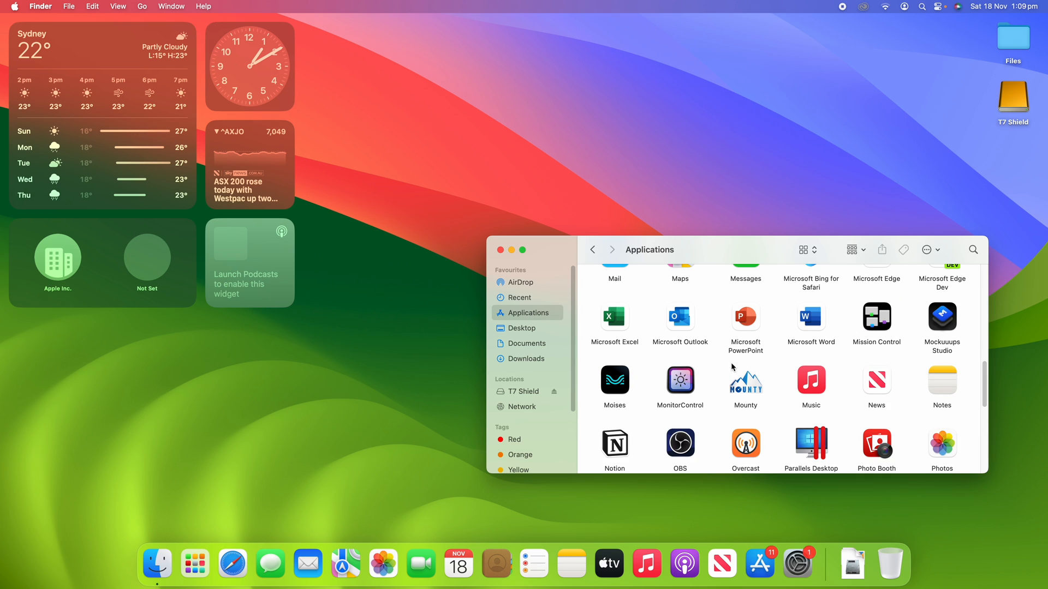
mouse_move(788, 302)
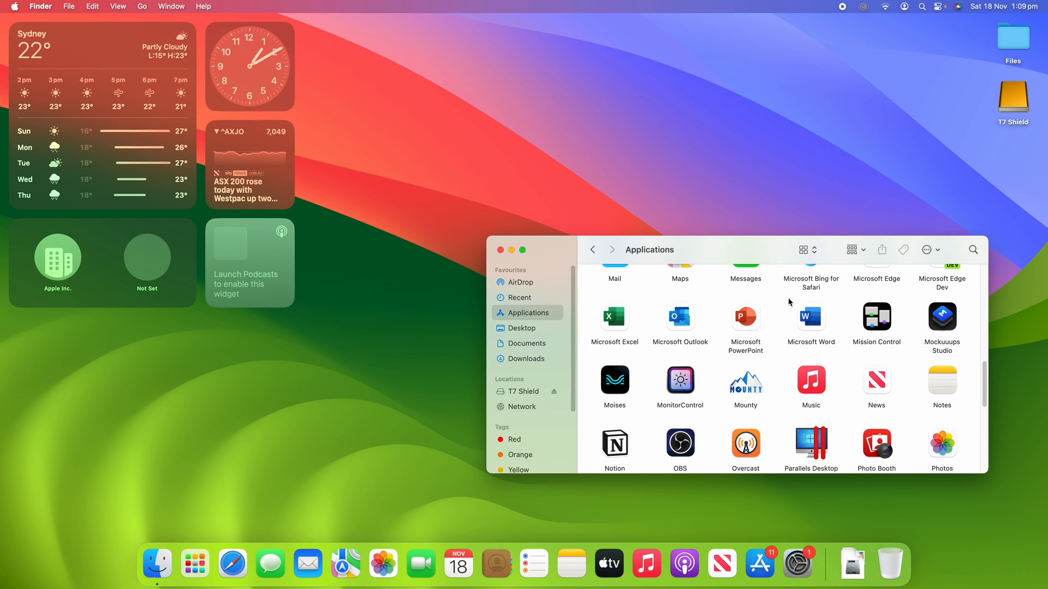
click(745, 316)
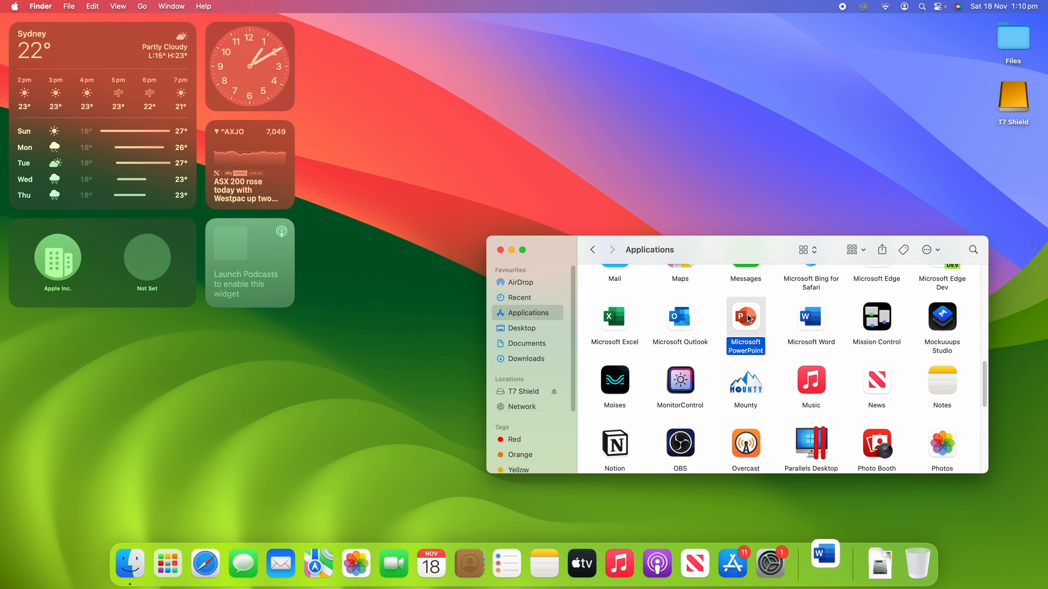
click(615, 315)
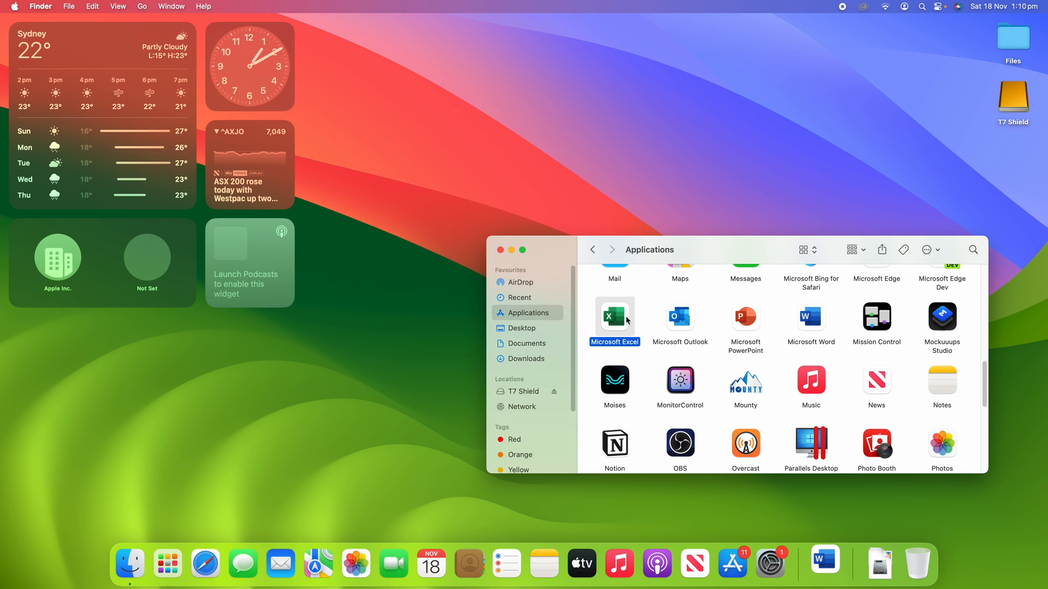
double_click(745, 317)
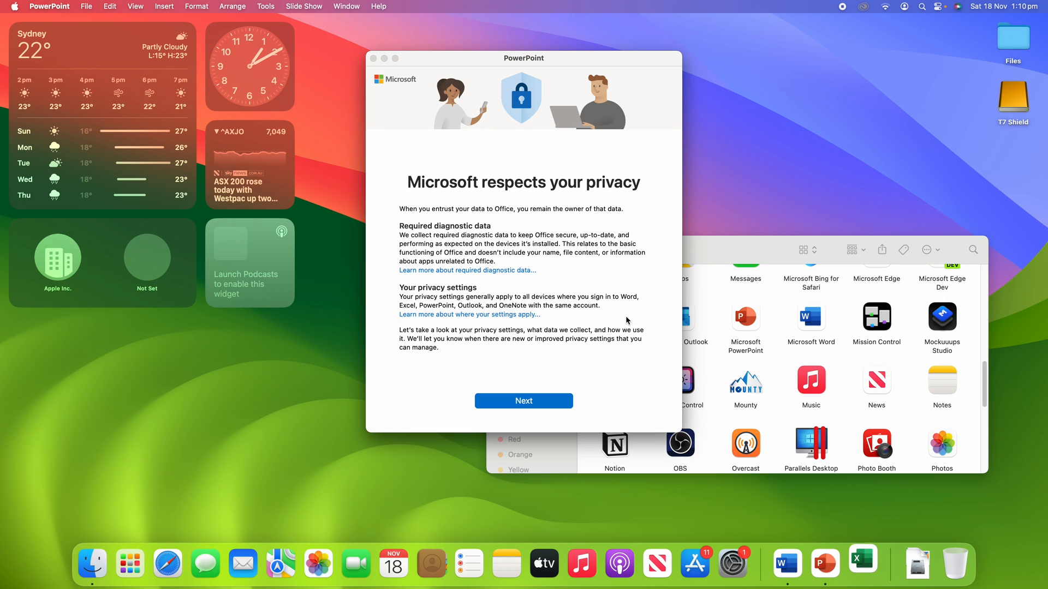
- Step through the first-run privacy screens for Excel, PowerPoint and Word, declining optional data
click(862, 563)
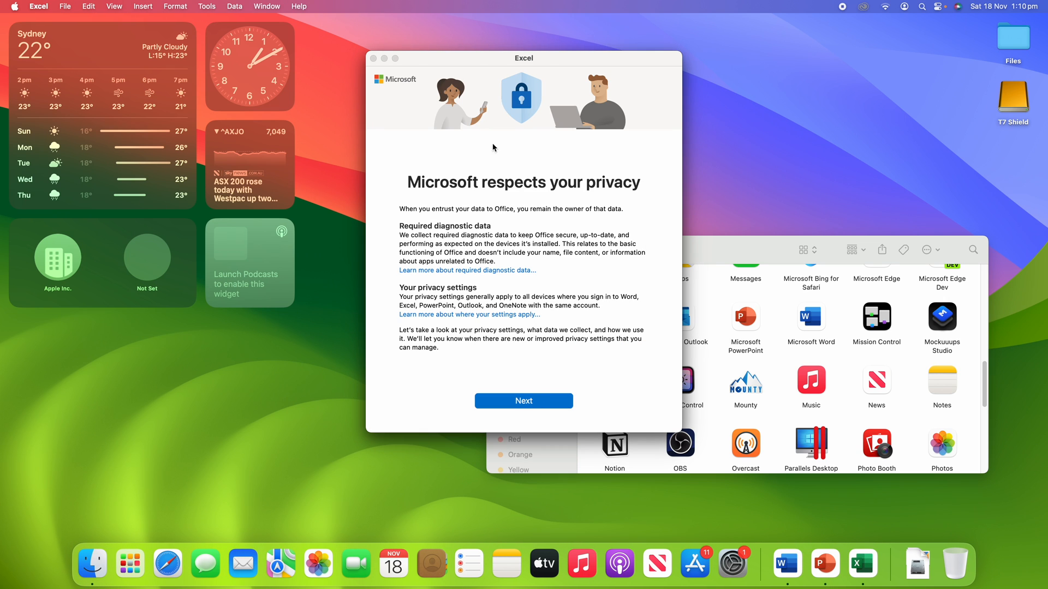
click(523, 400)
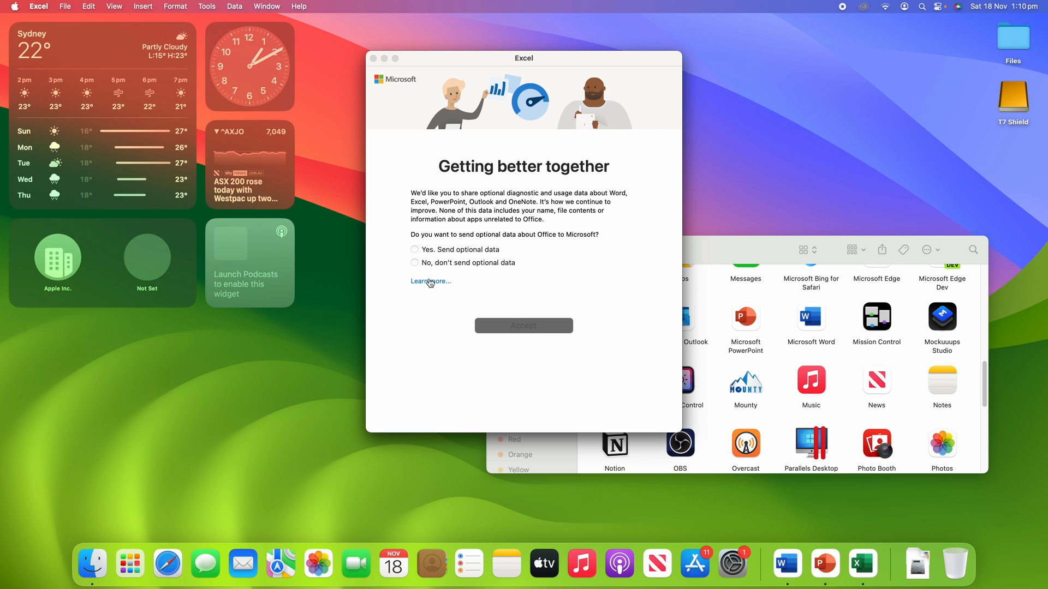
click(522, 325)
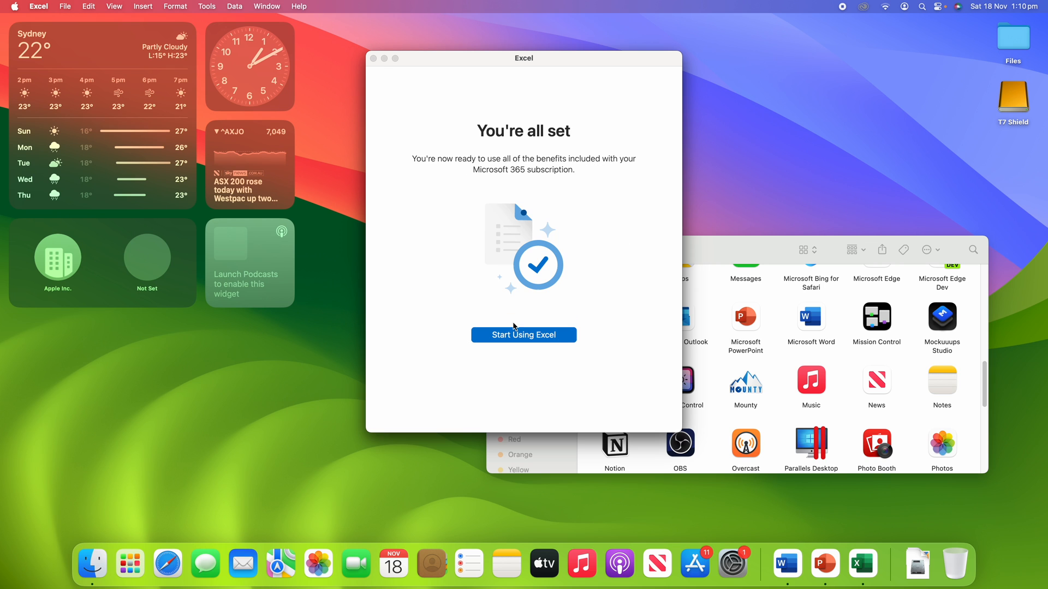
click(522, 335)
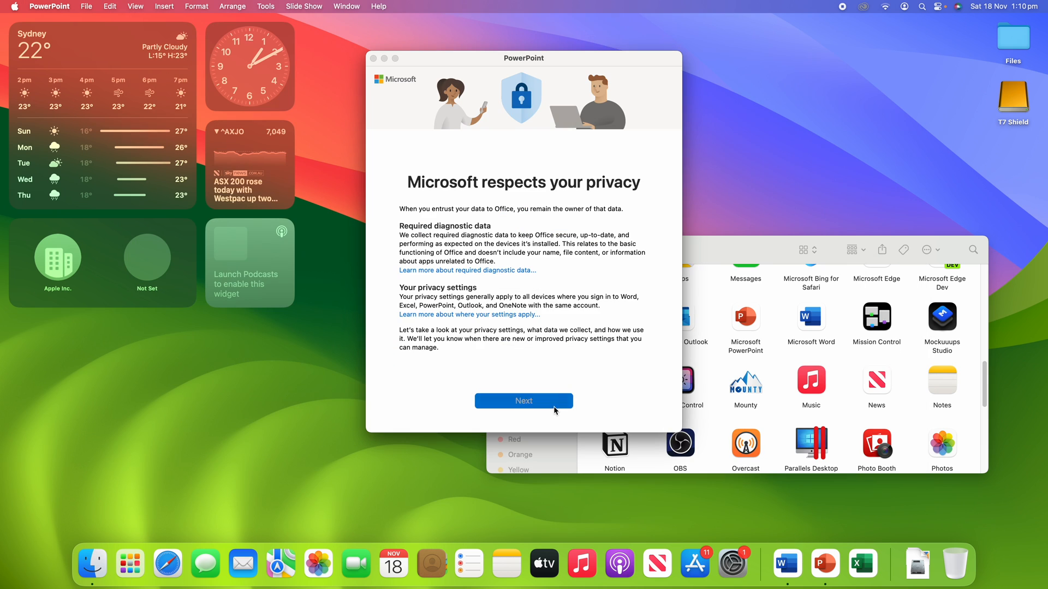
click(522, 400)
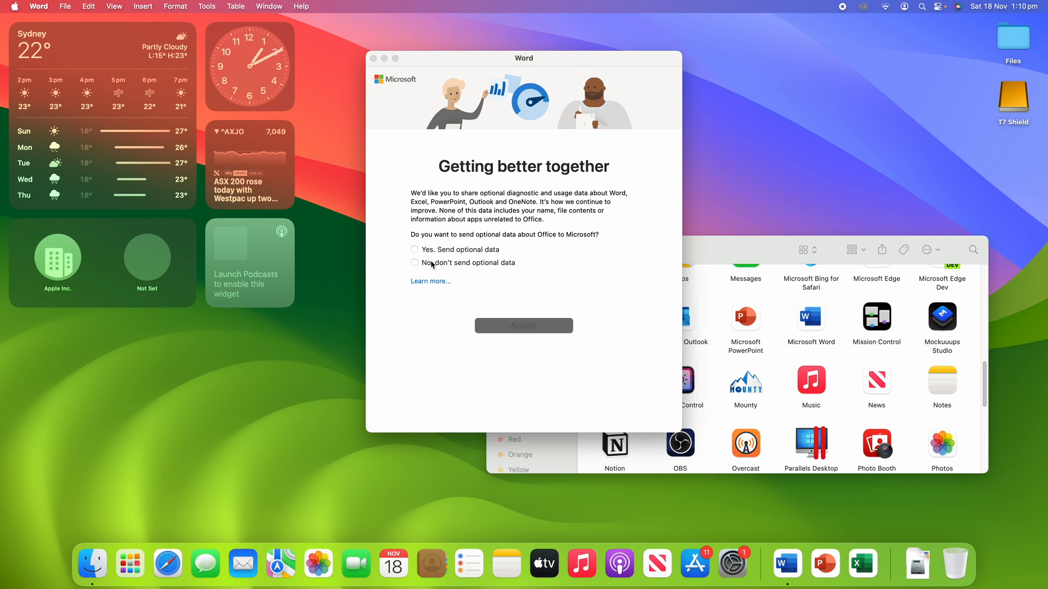
click(523, 325)
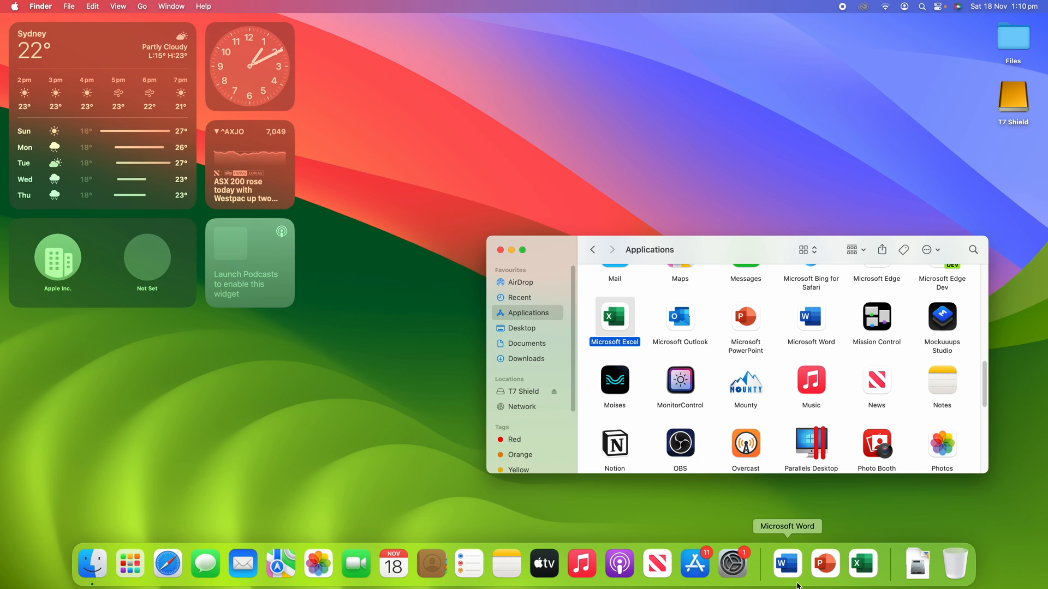
mouse_move(825, 564)
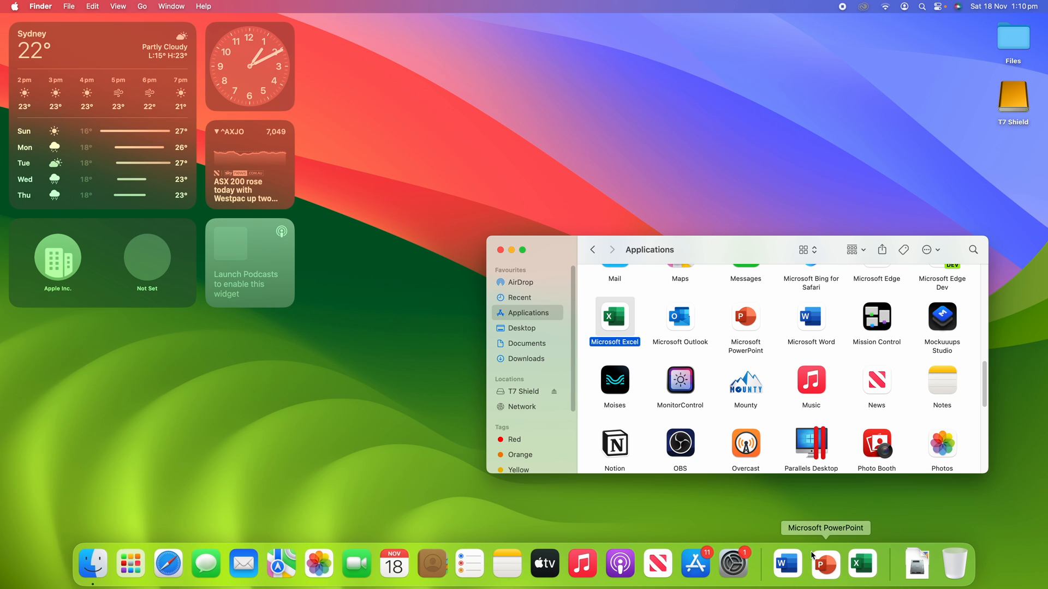
mouse_move(787, 563)
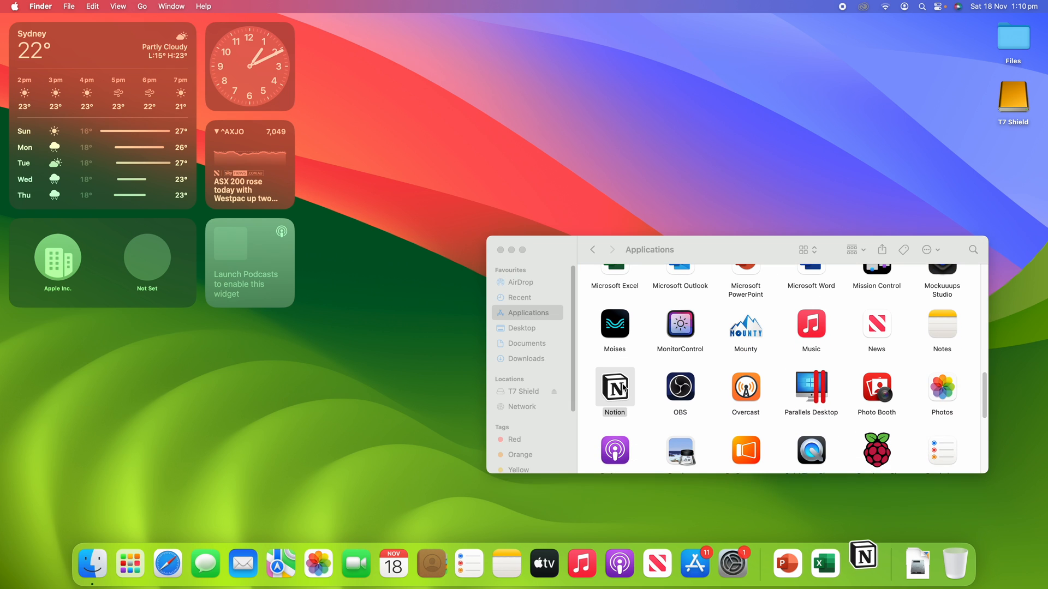
- Launch Notion from Applications and check it joins PowerPoint and Excel in the Dock's recents
double_click(614, 388)
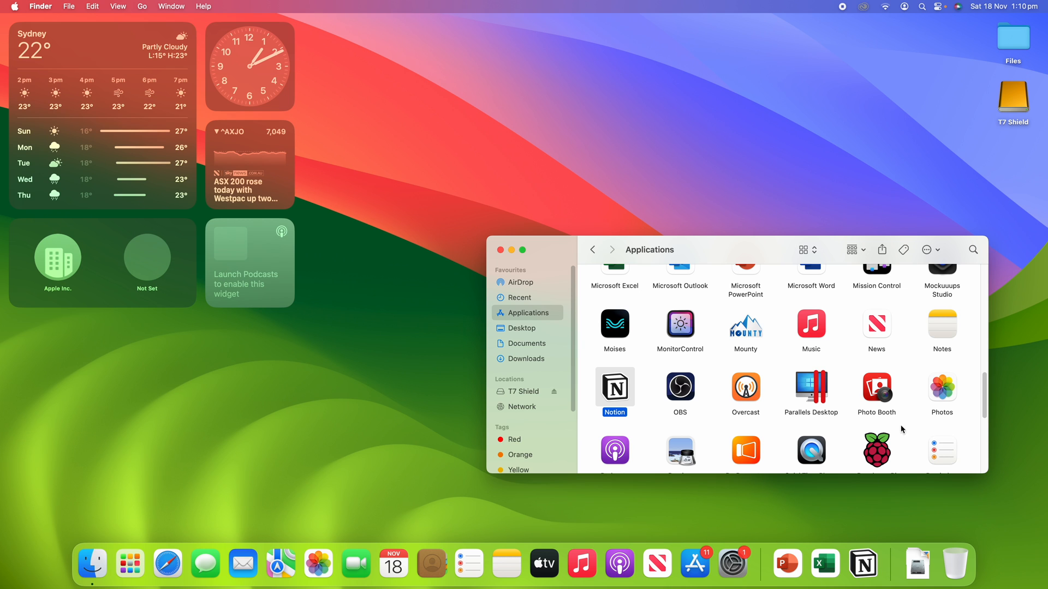
scroll(up, 3)
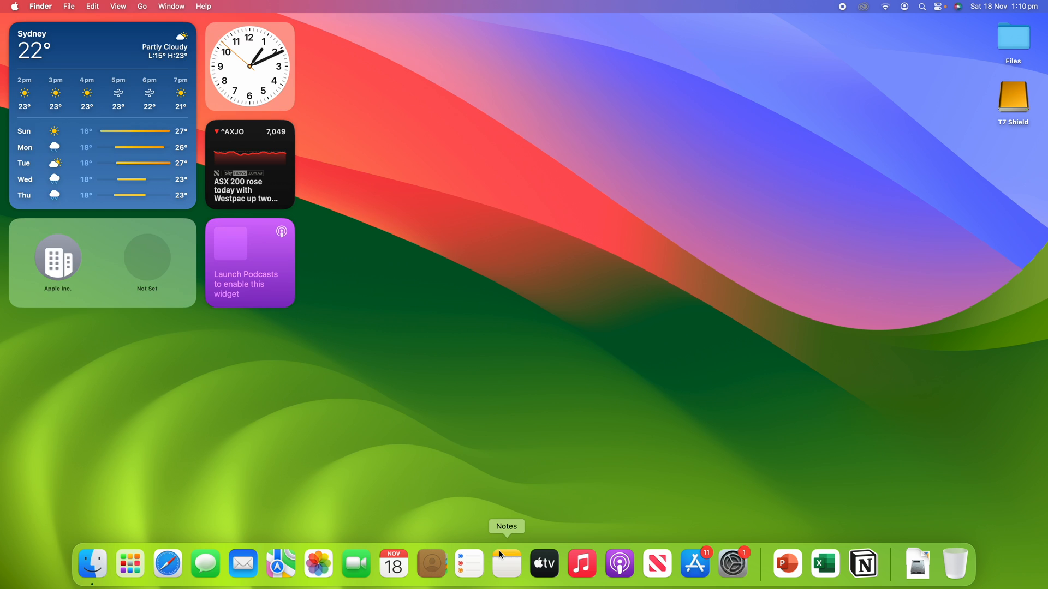
- Bring up the Notes note holding the defaults write and killall Dock commands
click(505, 563)
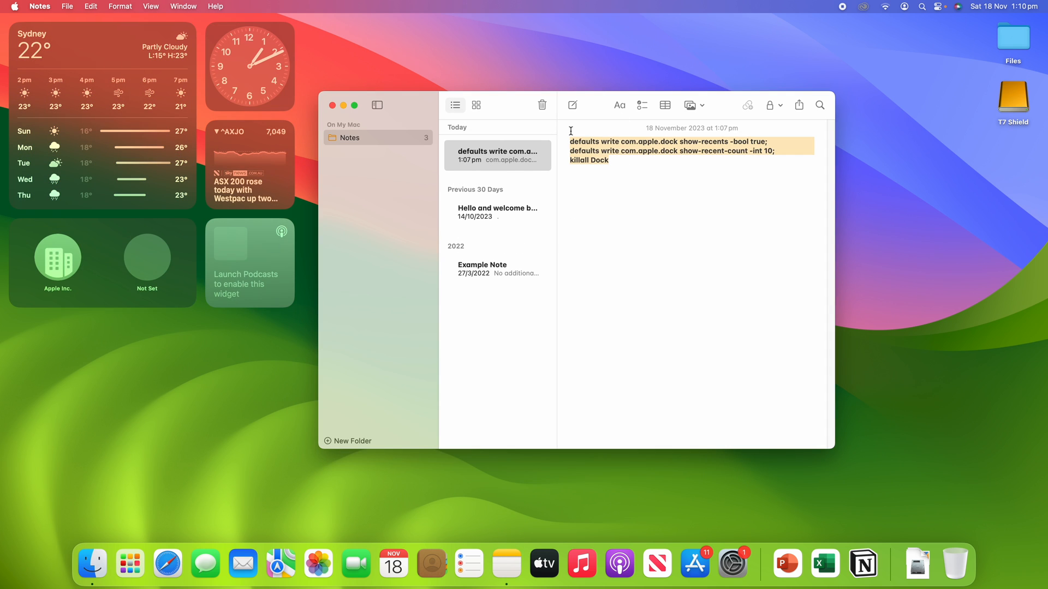
click(673, 165)
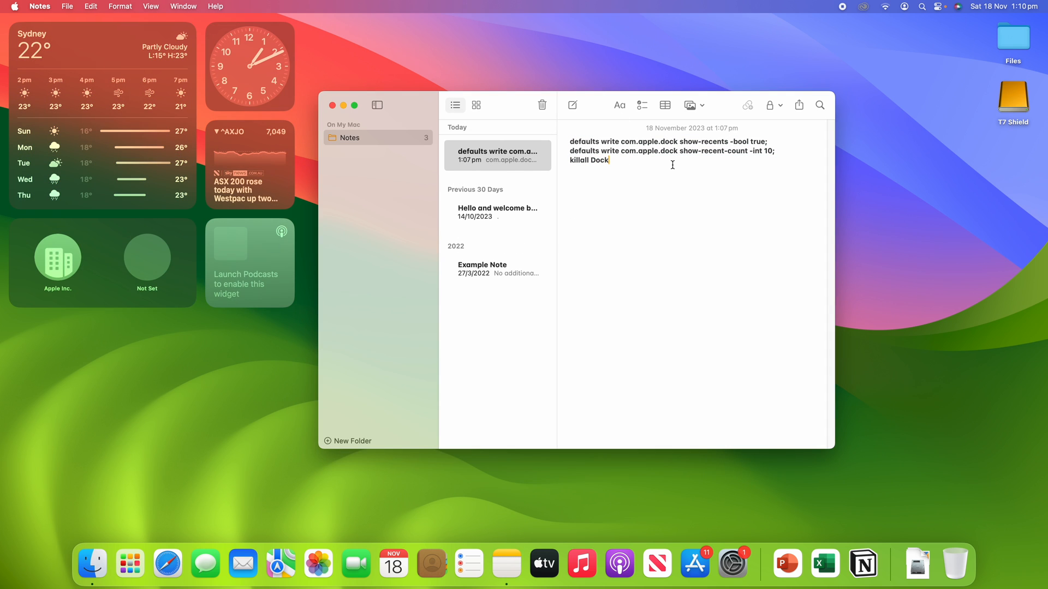
mouse_move(774, 141)
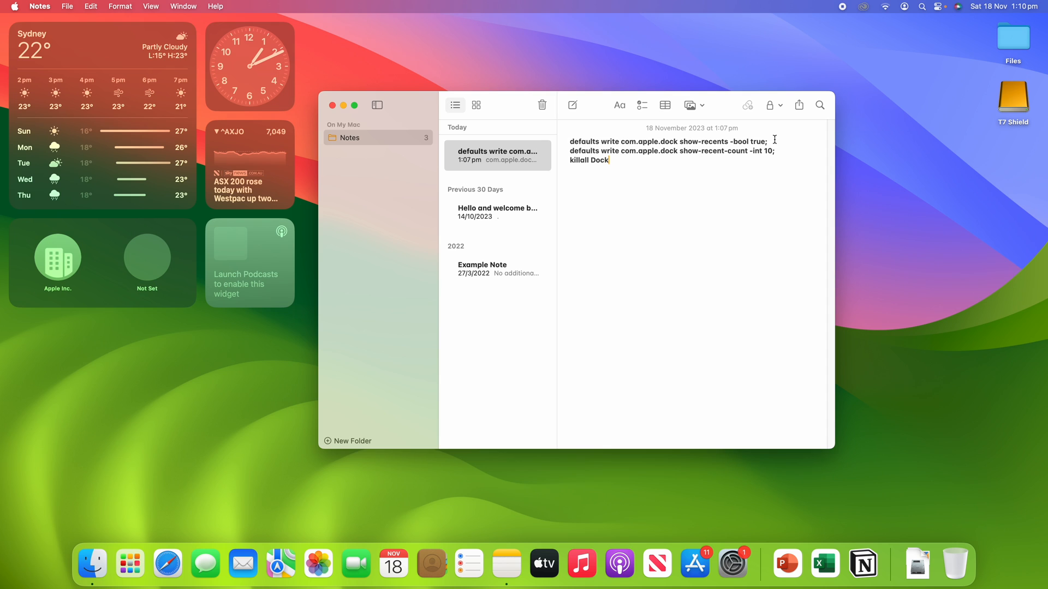
mouse_move(778, 299)
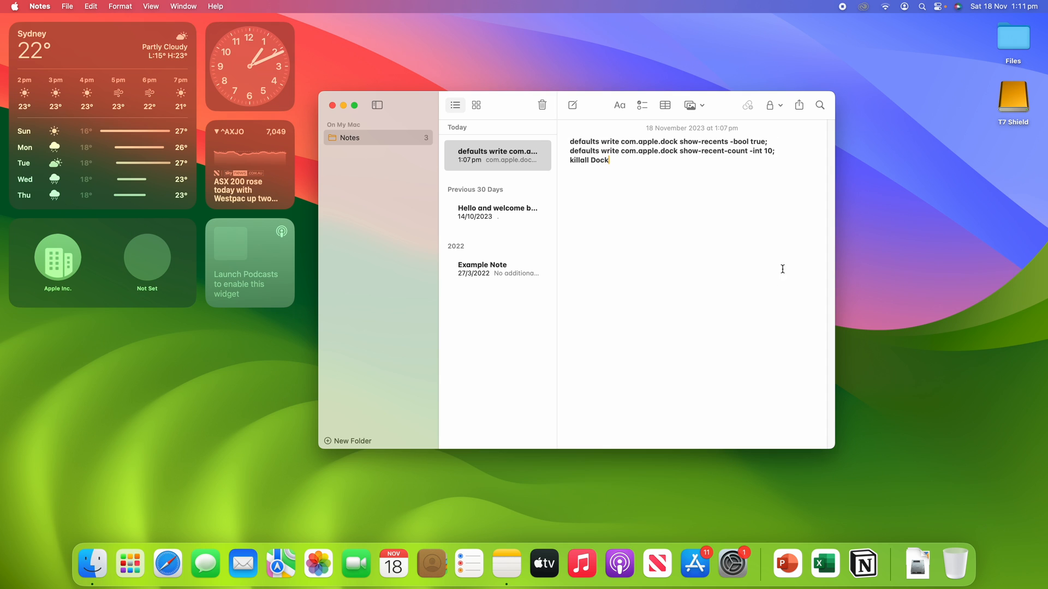
click(770, 151)
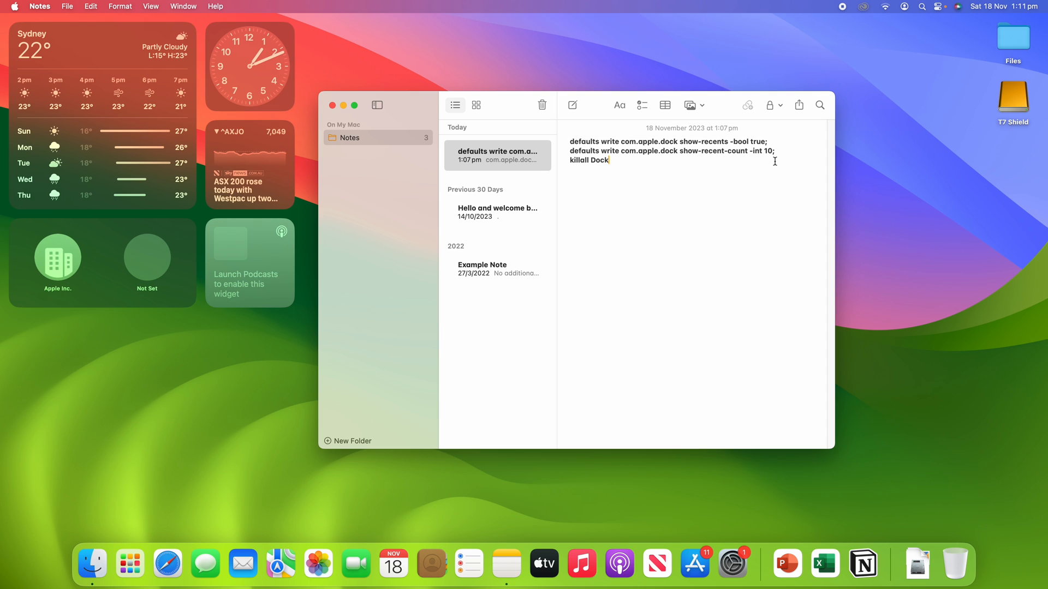
mouse_move(778, 155)
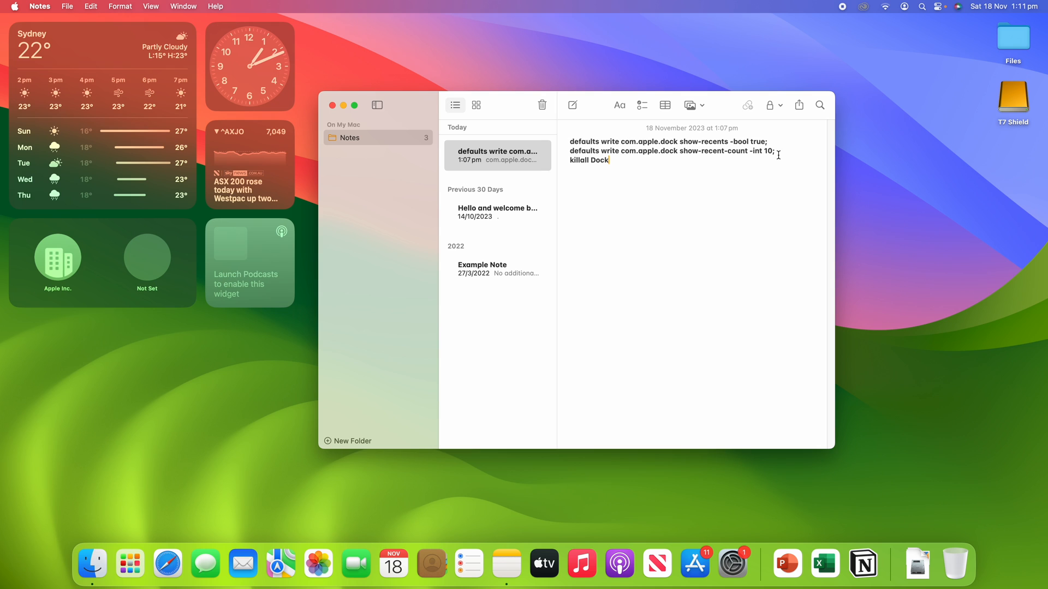
mouse_move(691, 185)
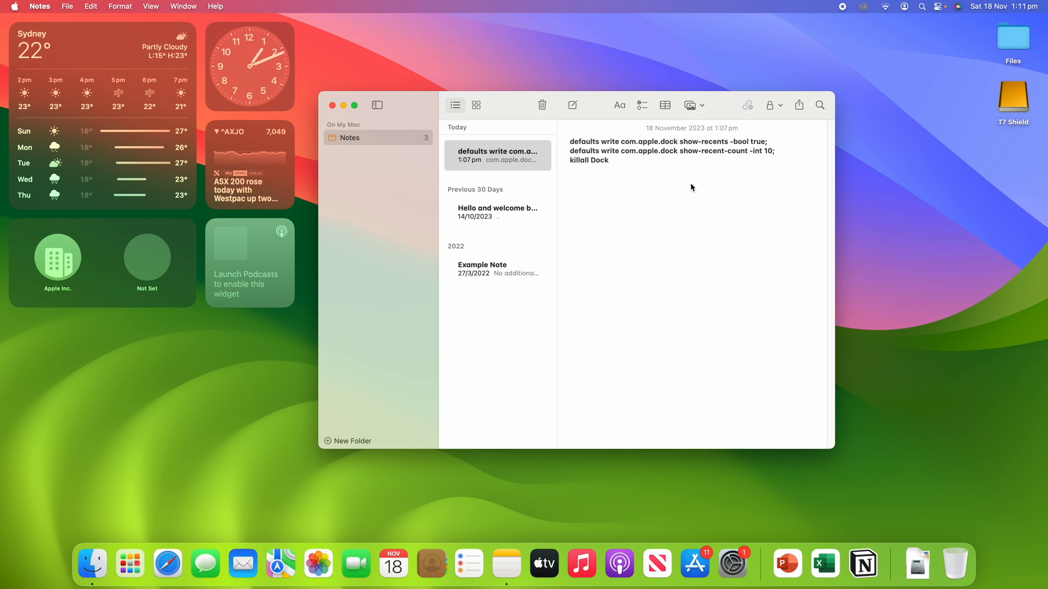
- Paste the note's three Dock recents commands into a new Terminal window and run them
click(861, 563)
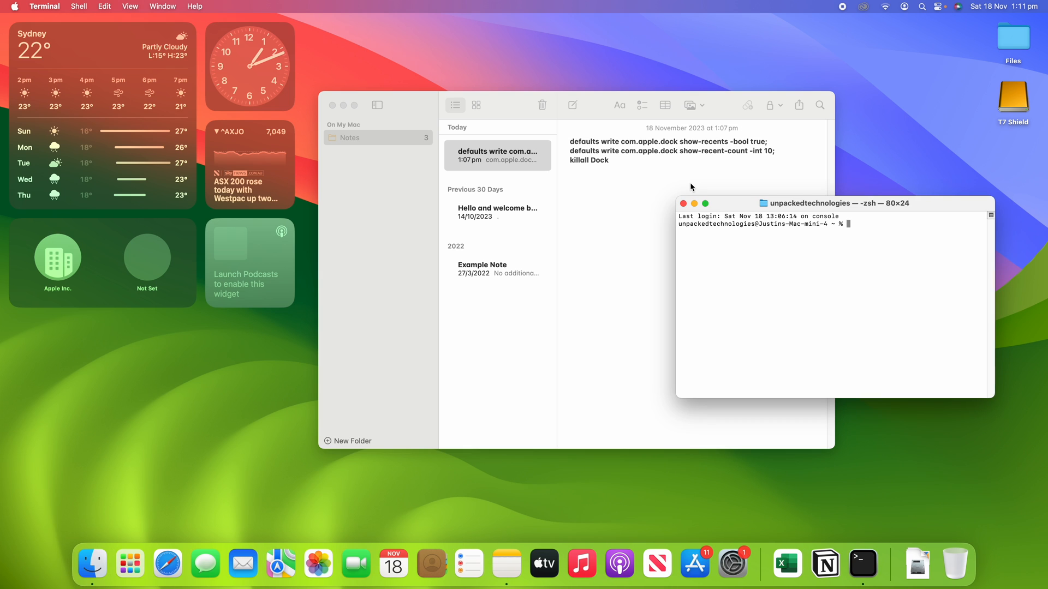
mouse_move(865, 258)
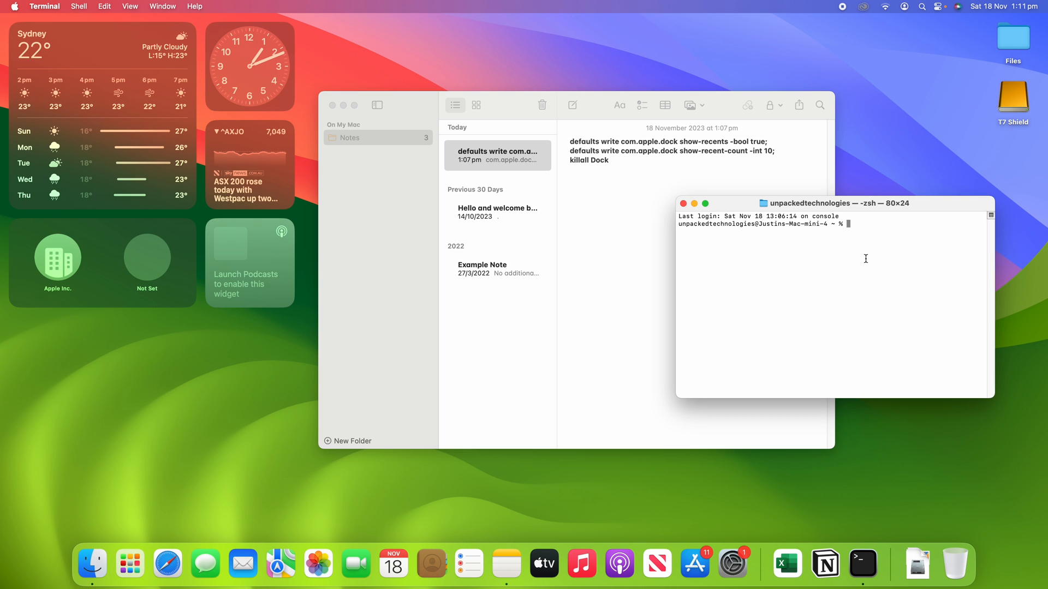
click(497, 155)
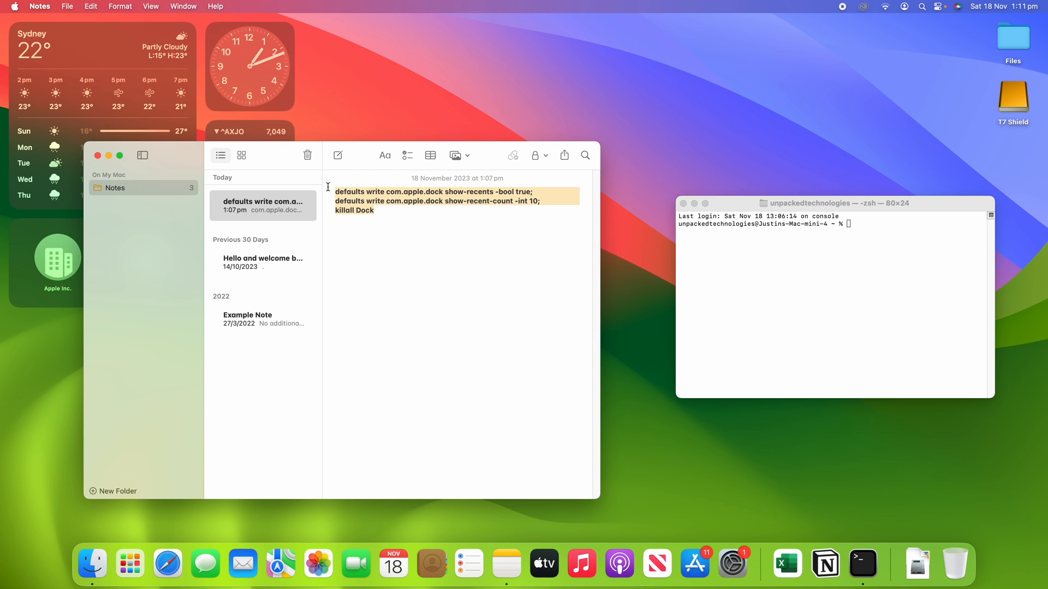
click(834, 301)
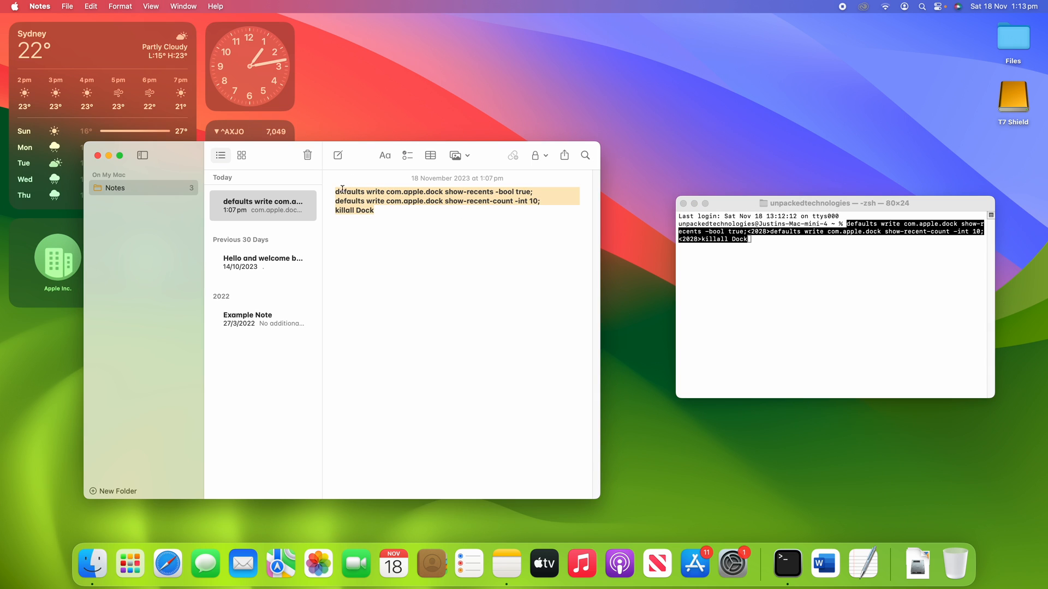
click(784, 252)
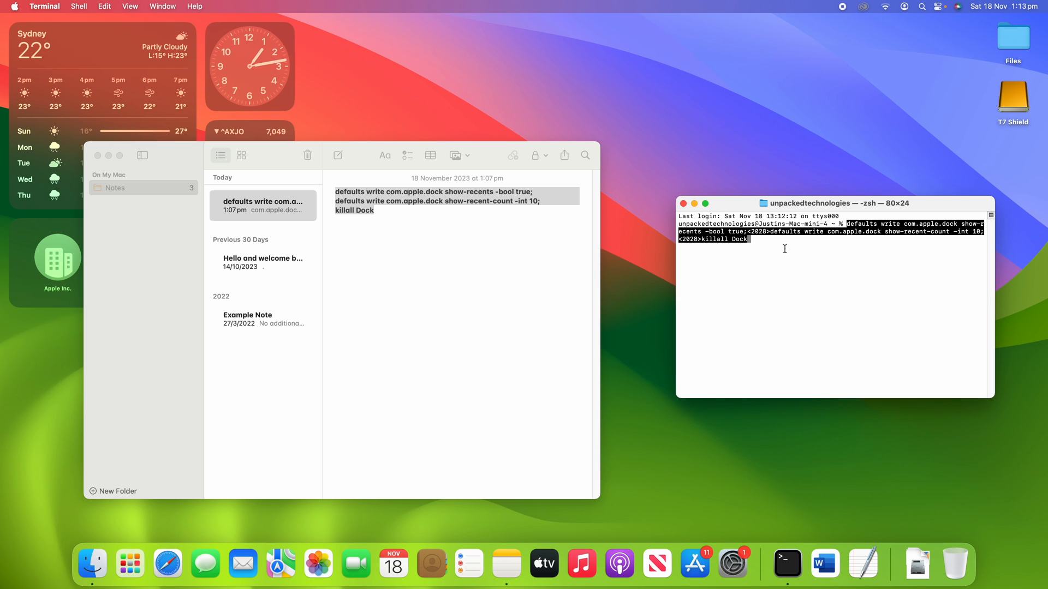
mouse_move(824, 244)
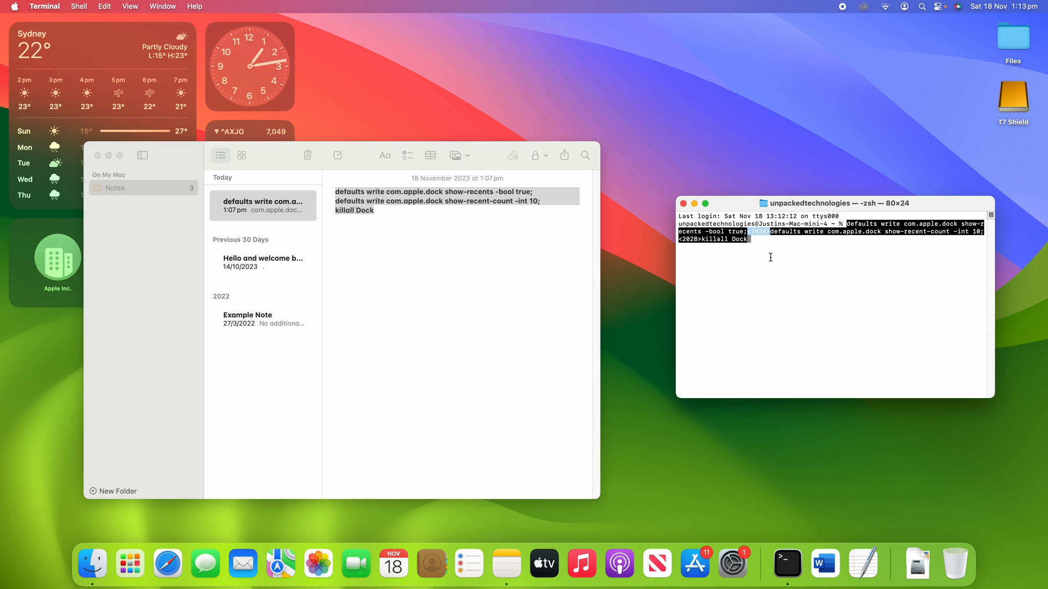
mouse_move(752, 230)
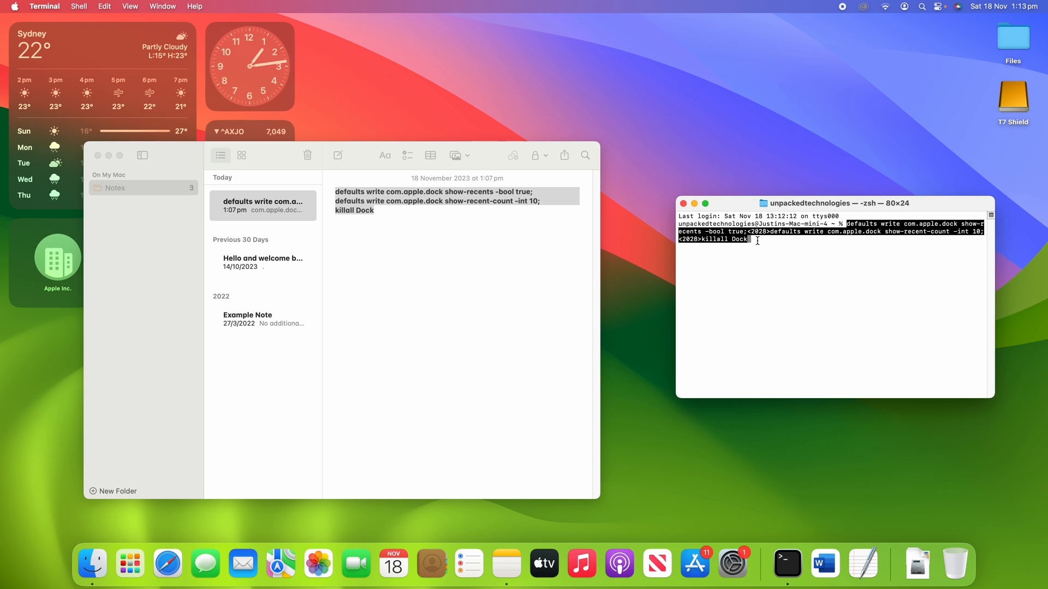
key(Return)
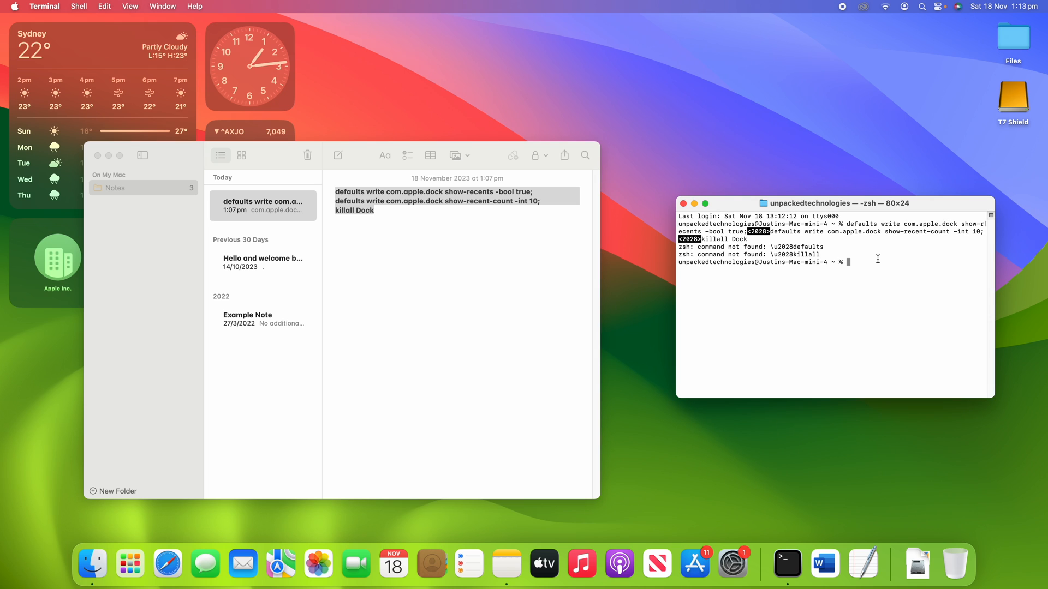
- Retype and run 'show-recents -bool true; show-recent-count -int 10; killall Dock' as one defaults line
text(defaults write coma)
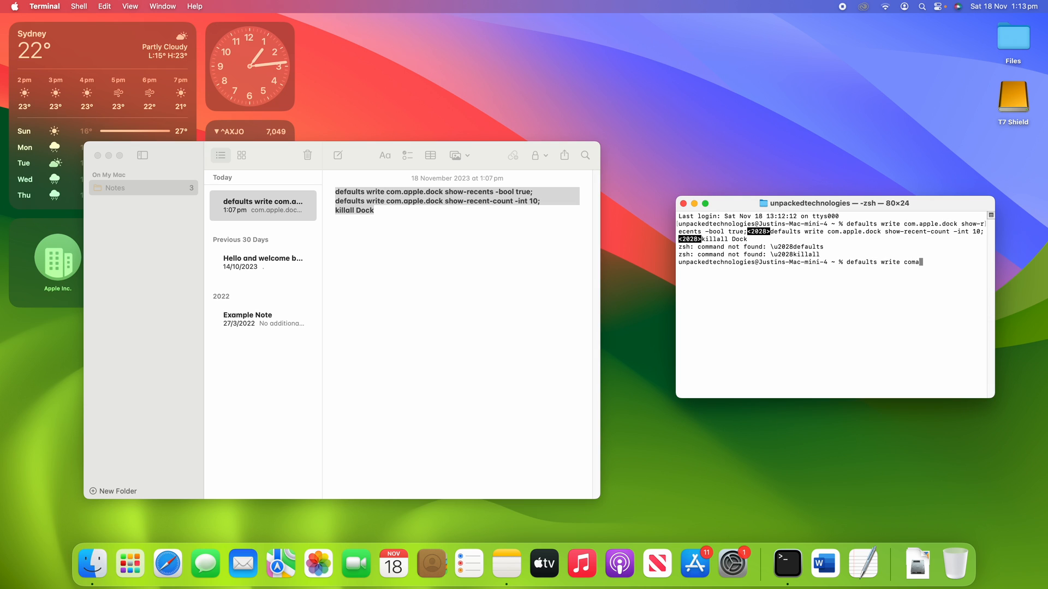
text(.apple.dock show)
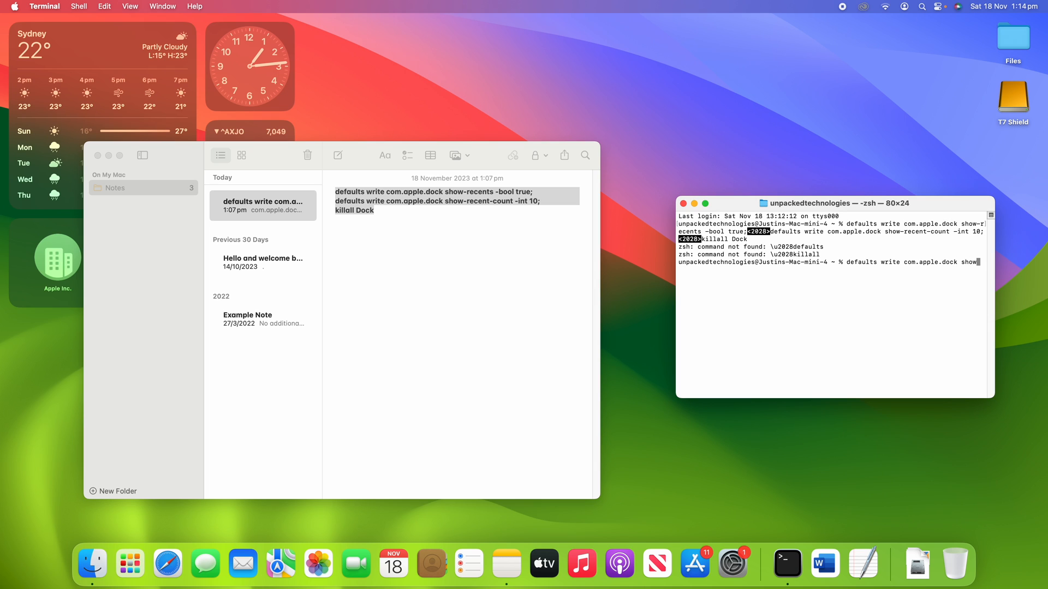
text(recents)
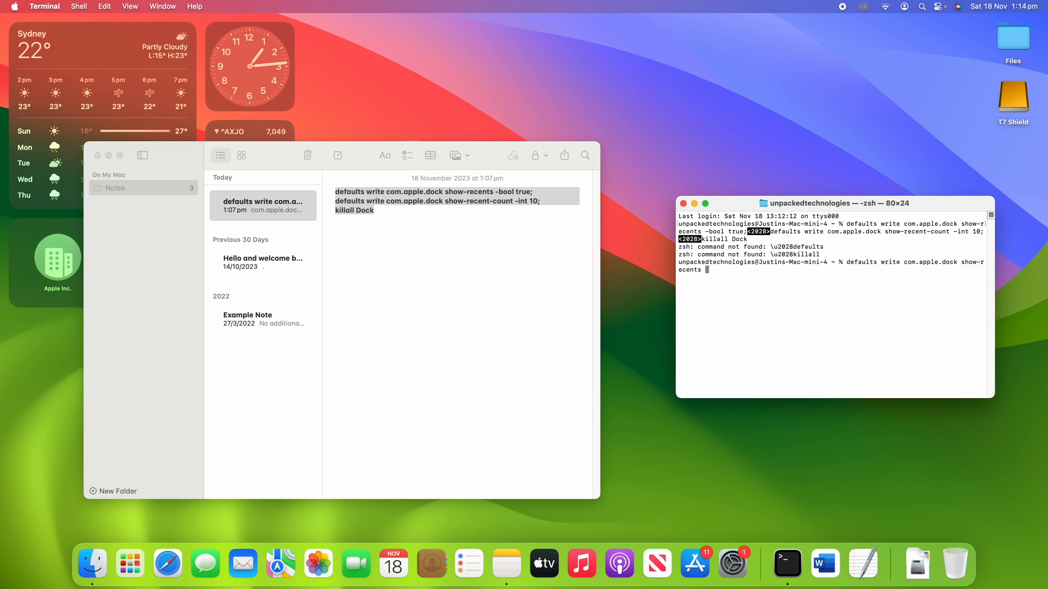
text(-bool tr)
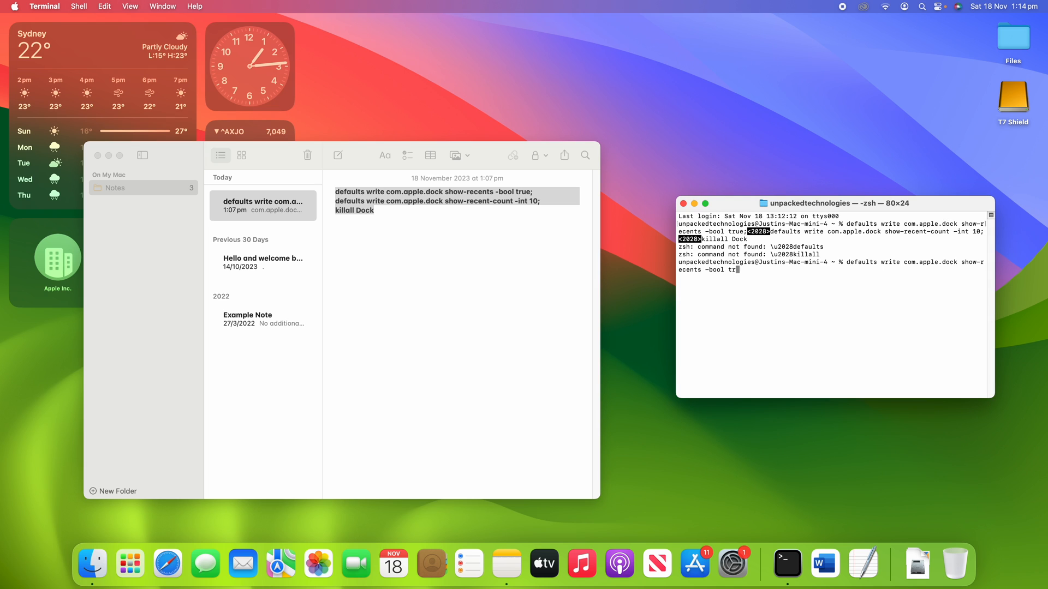
text(ue;)
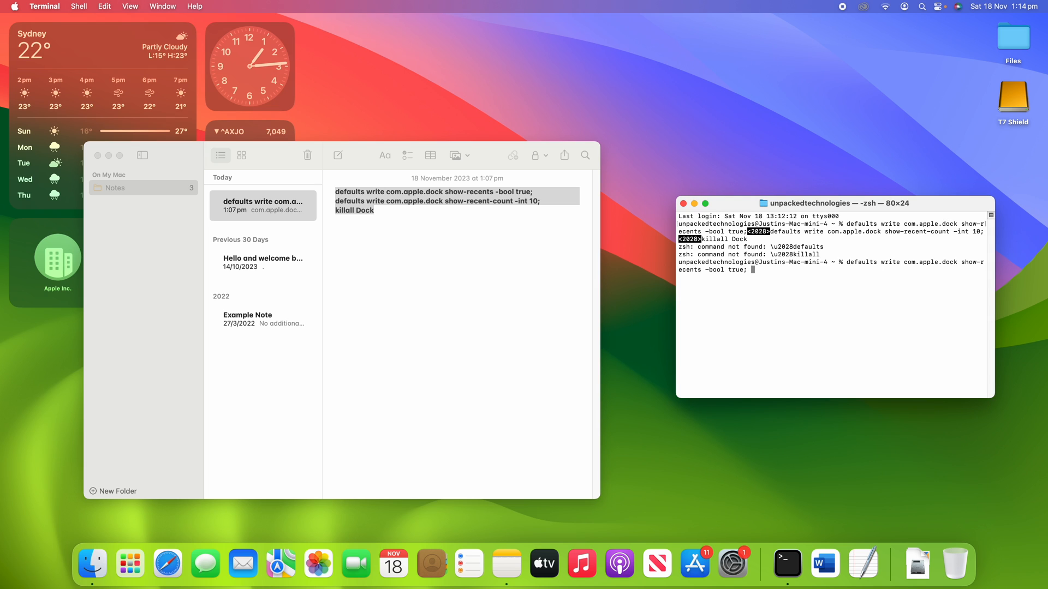
text(defaults)
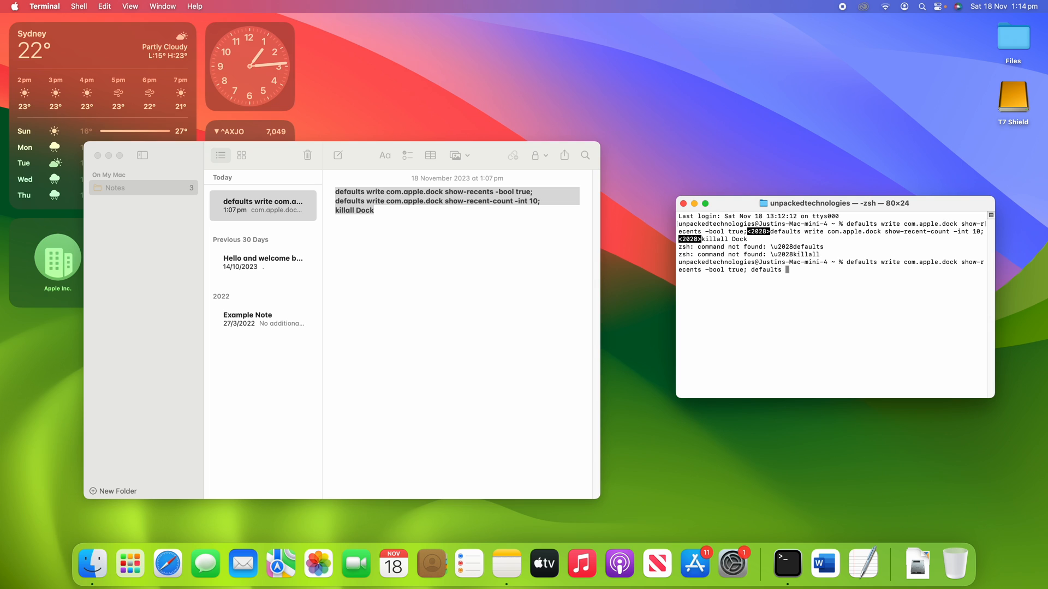
text(write c)
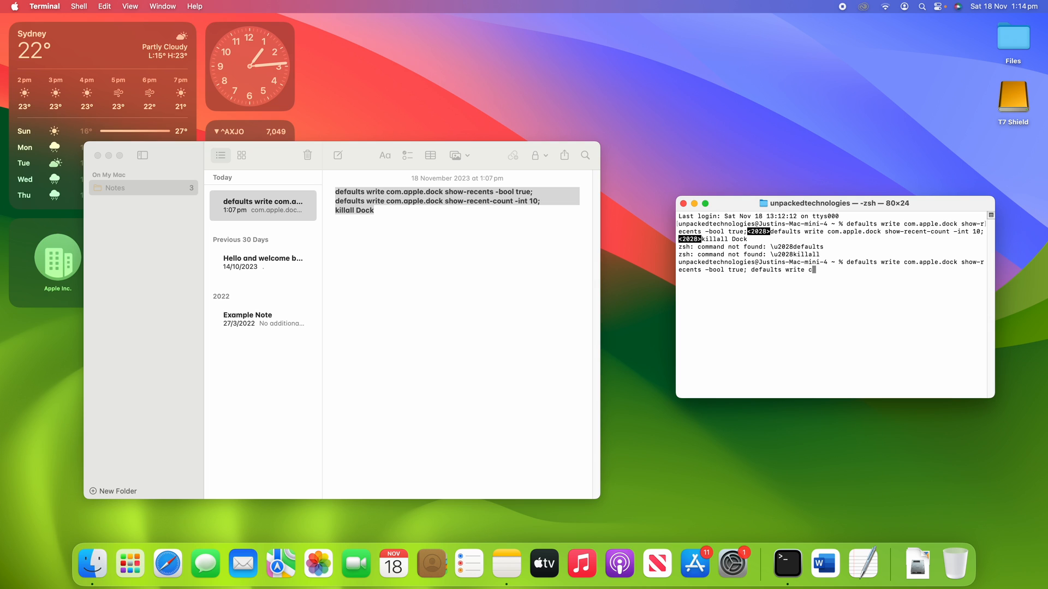
text(om.apple.)
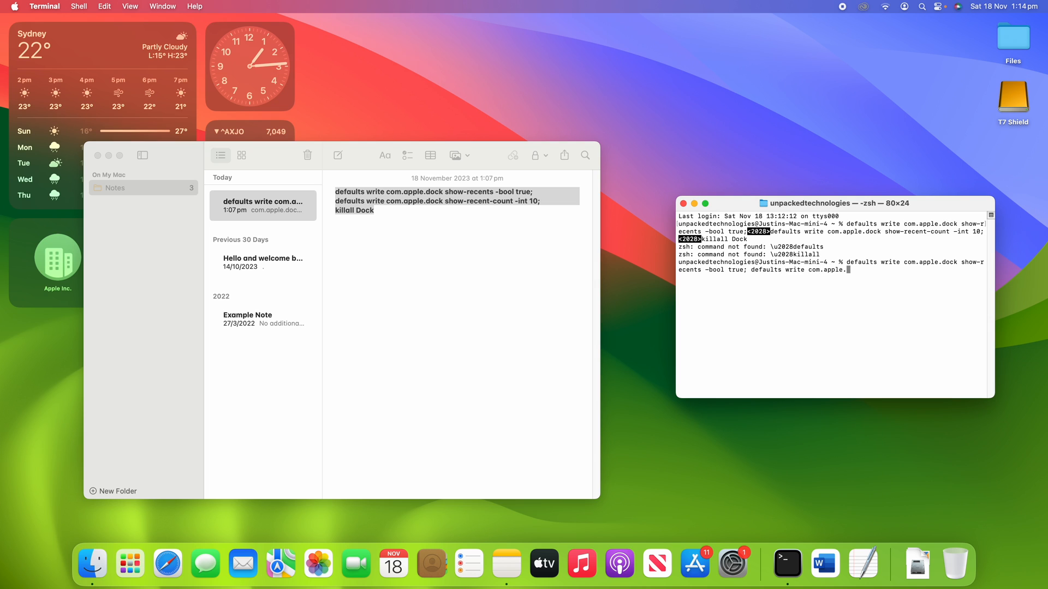
text(show-recent-count -int 10; killal)
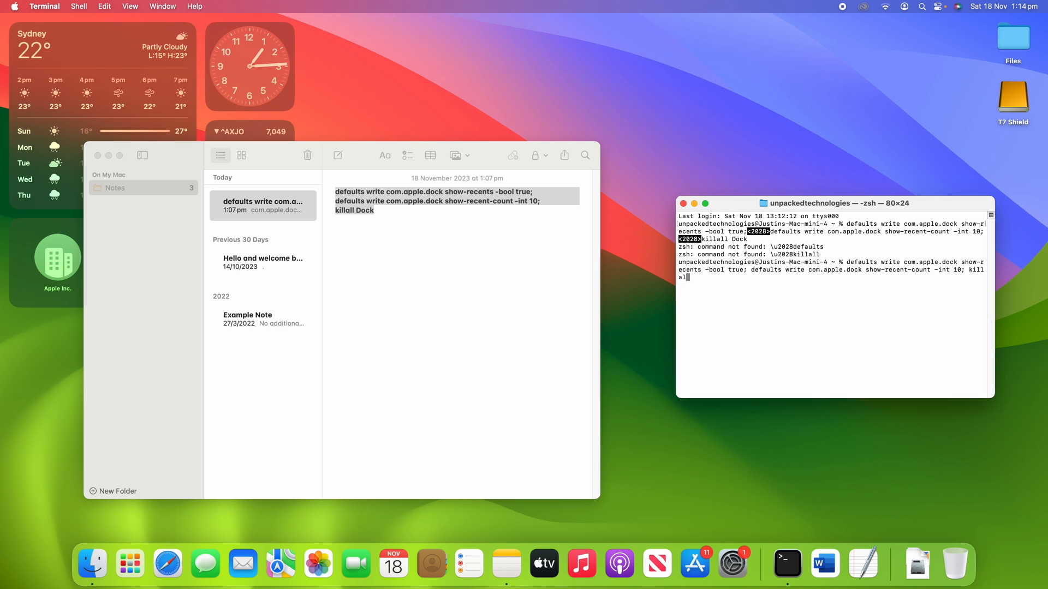
text(Dock)
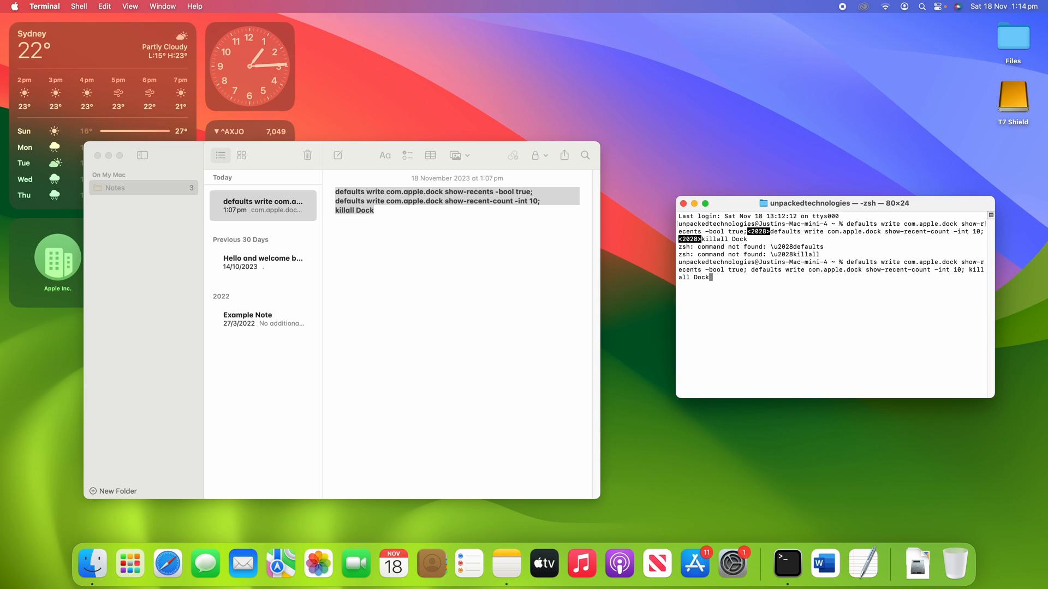
key(Return)
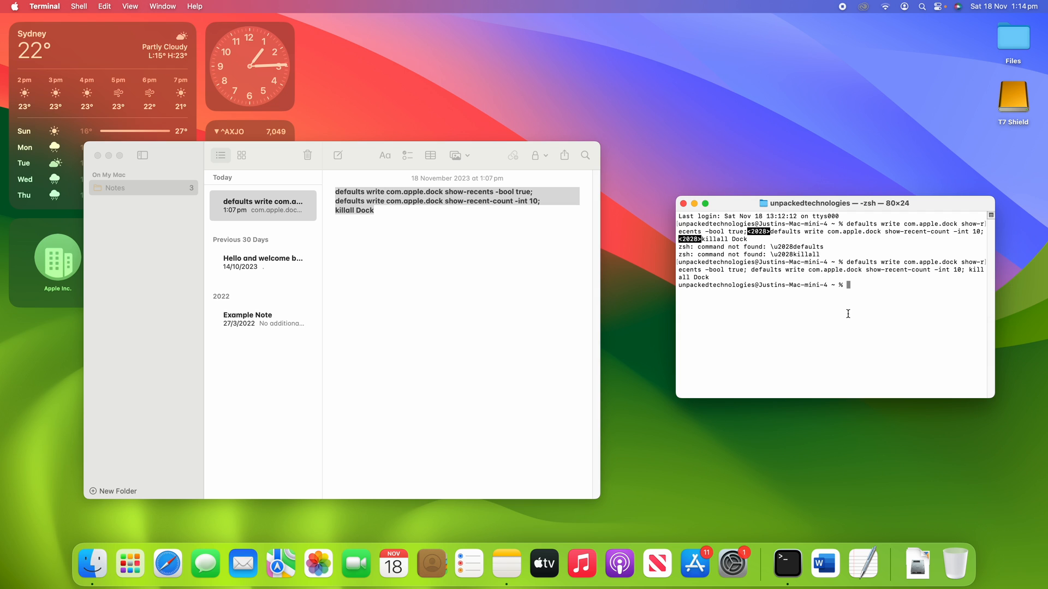
mouse_move(92, 565)
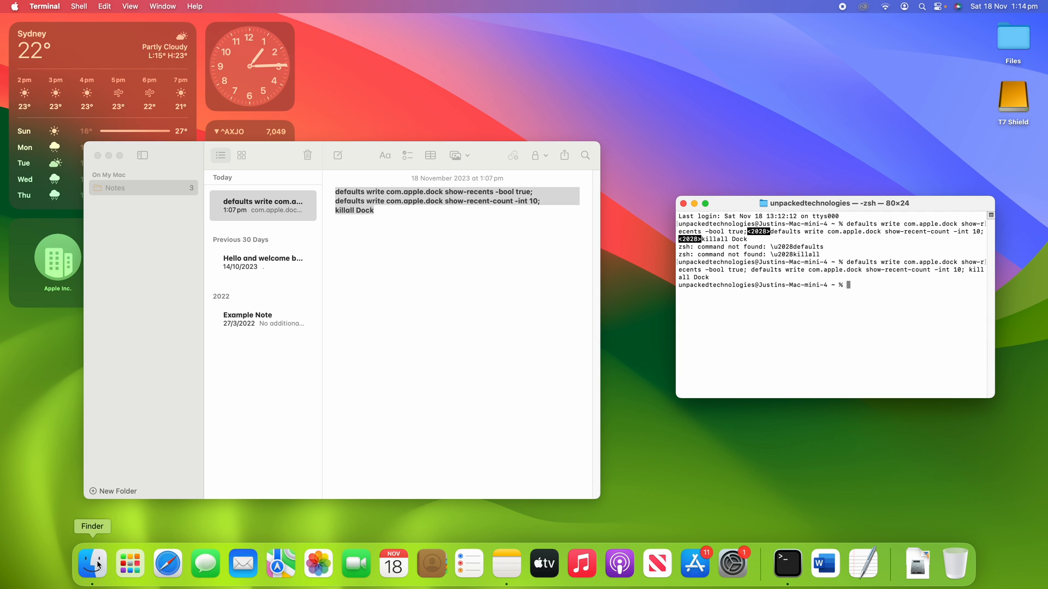
- Launch Microsoft Edge and Excel from Finder's Applications folder
click(92, 564)
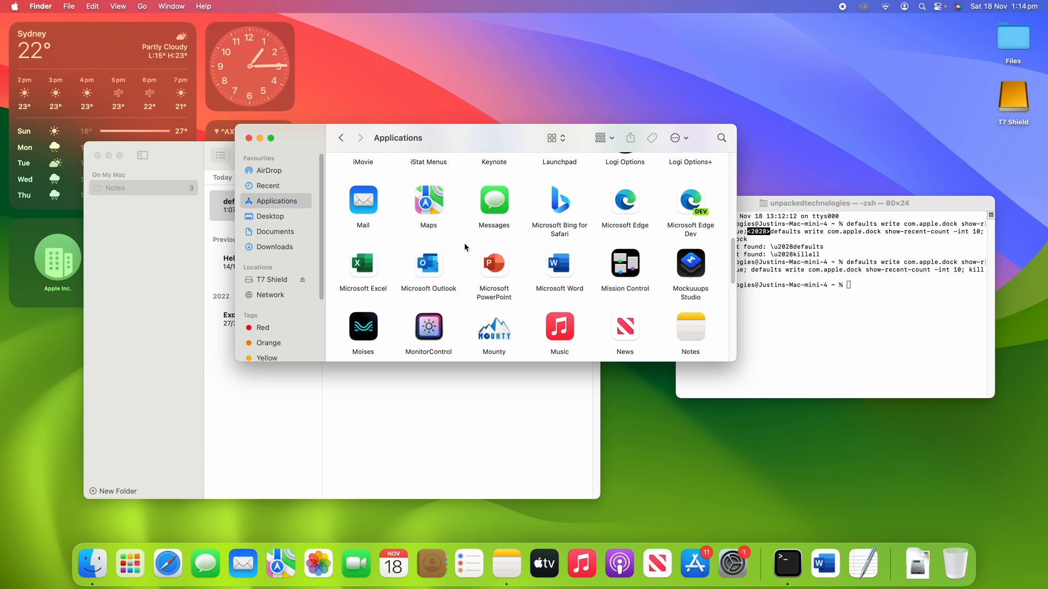
mouse_move(626, 207)
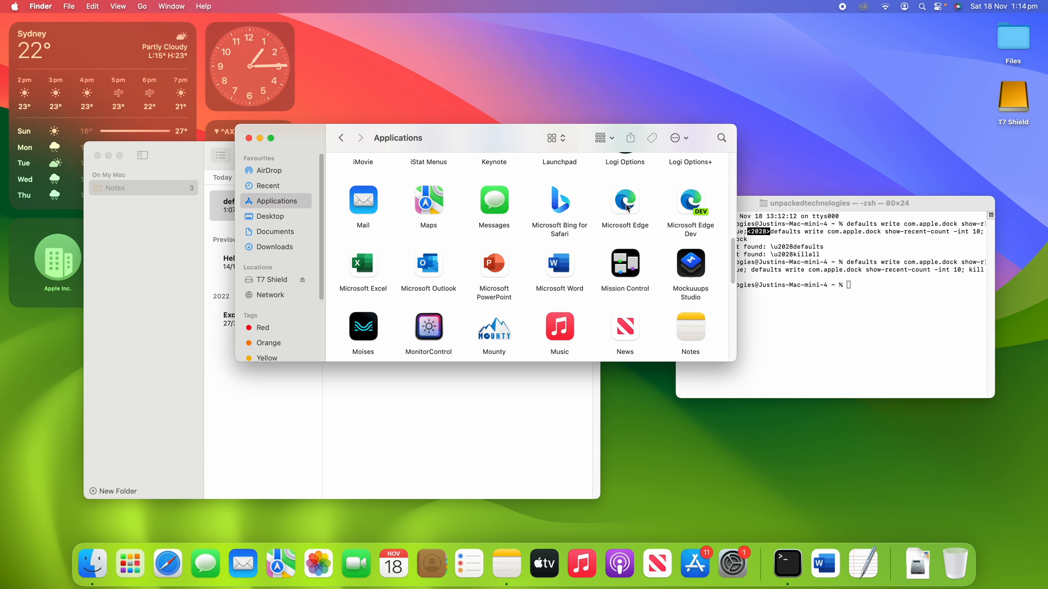
click(624, 201)
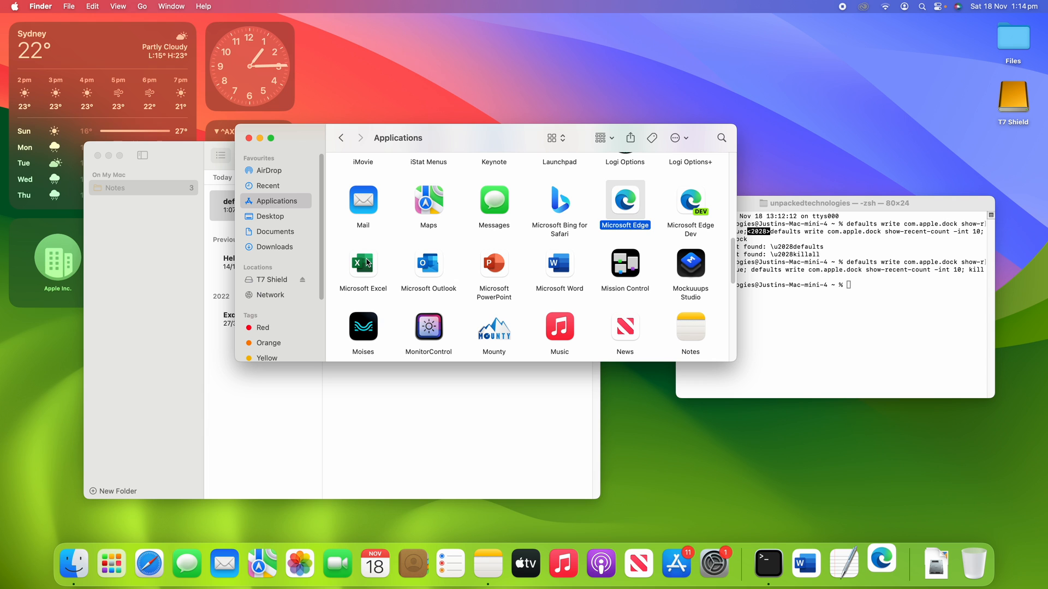
click(363, 267)
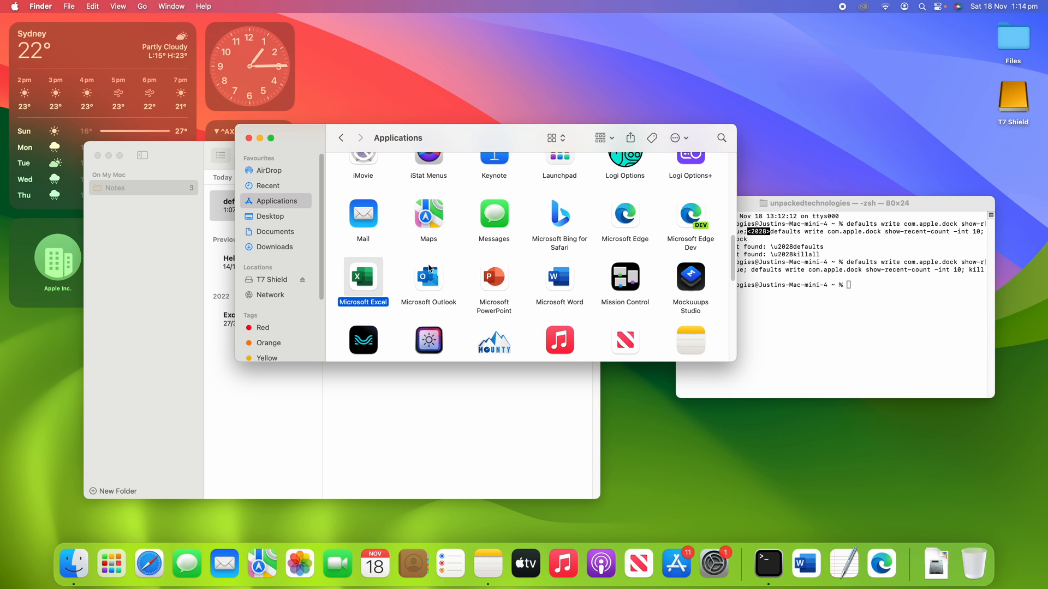
scroll(down, 3)
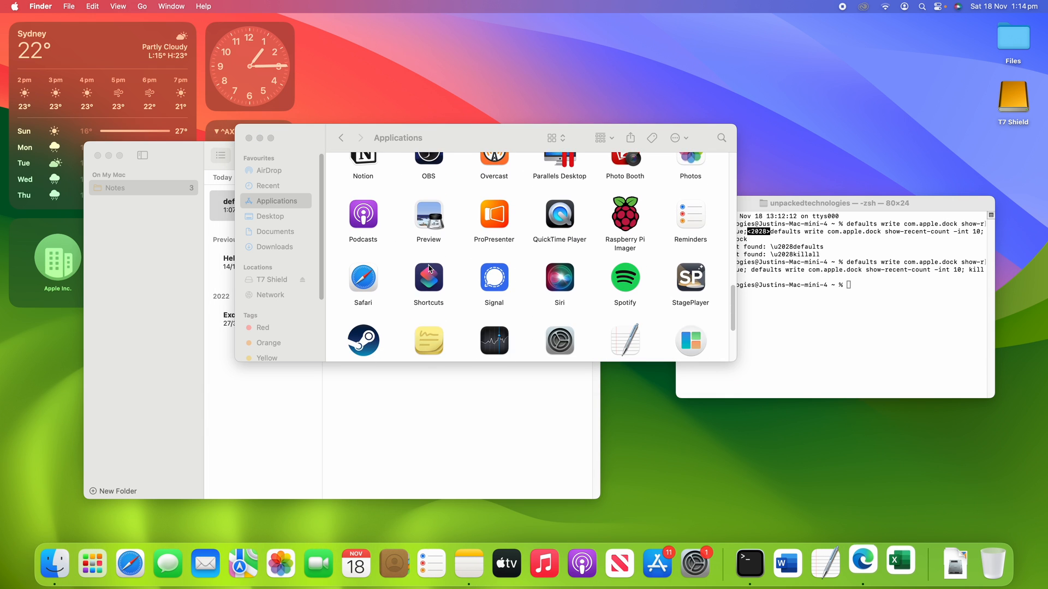
click(862, 563)
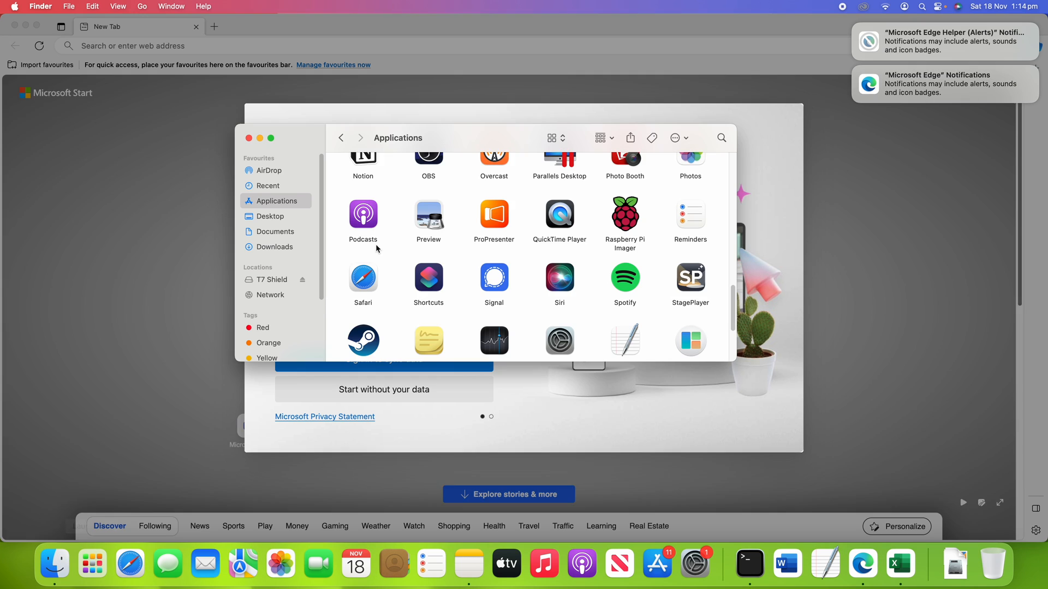
- Launch Voice Memos, Weather and Stocks so they fill the Dock's recent-apps area
scroll(down, 3)
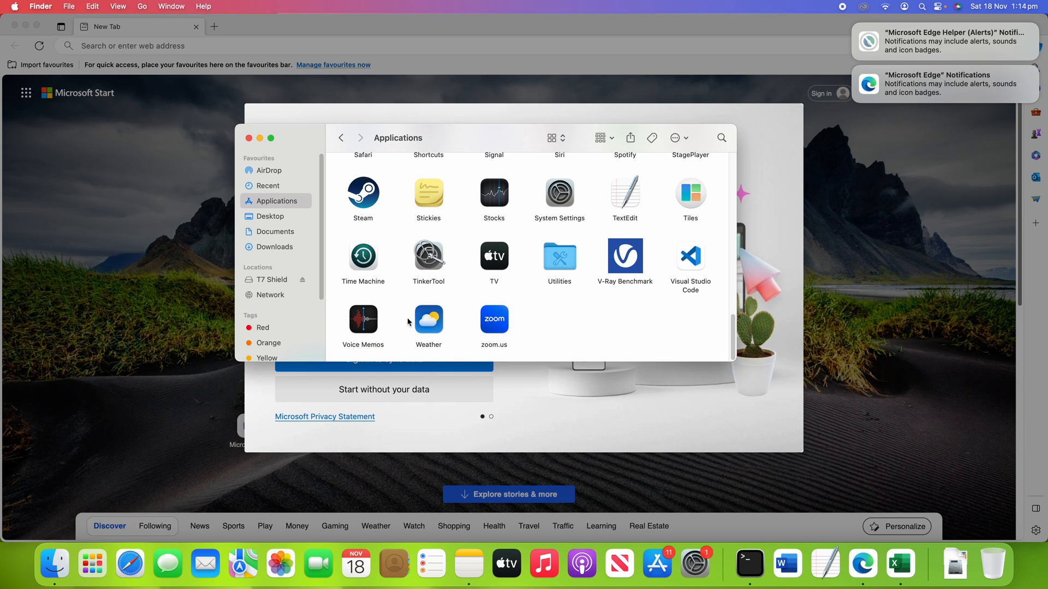
click(428, 320)
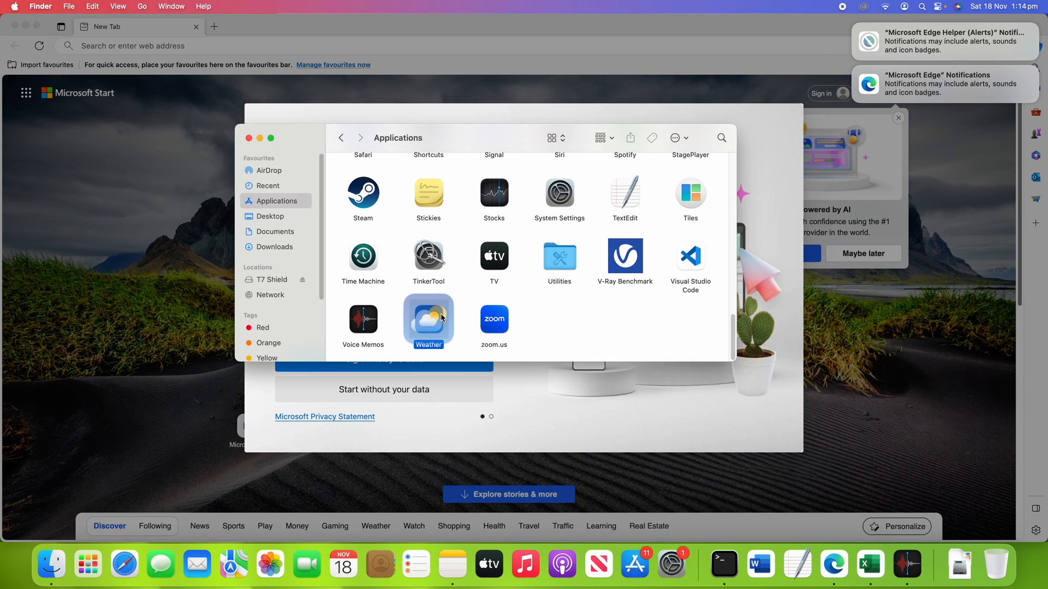
double_click(427, 319)
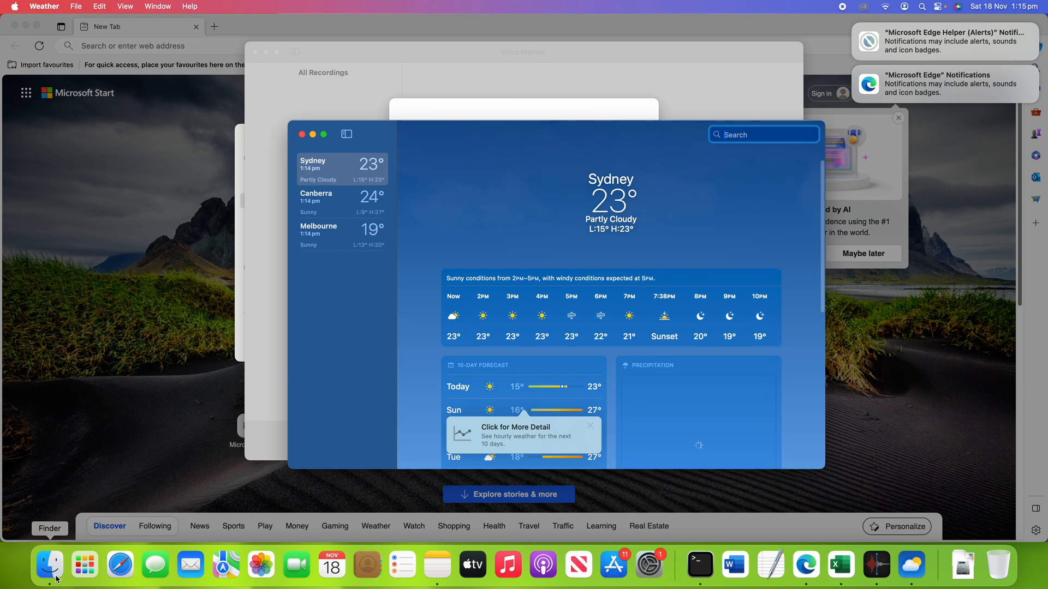
click(49, 564)
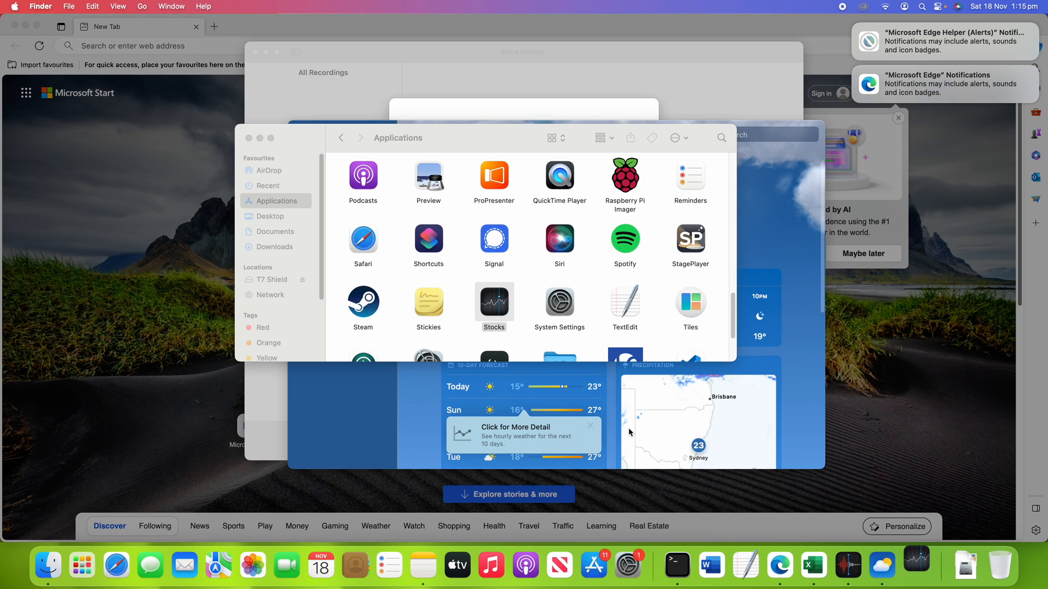
double_click(493, 302)
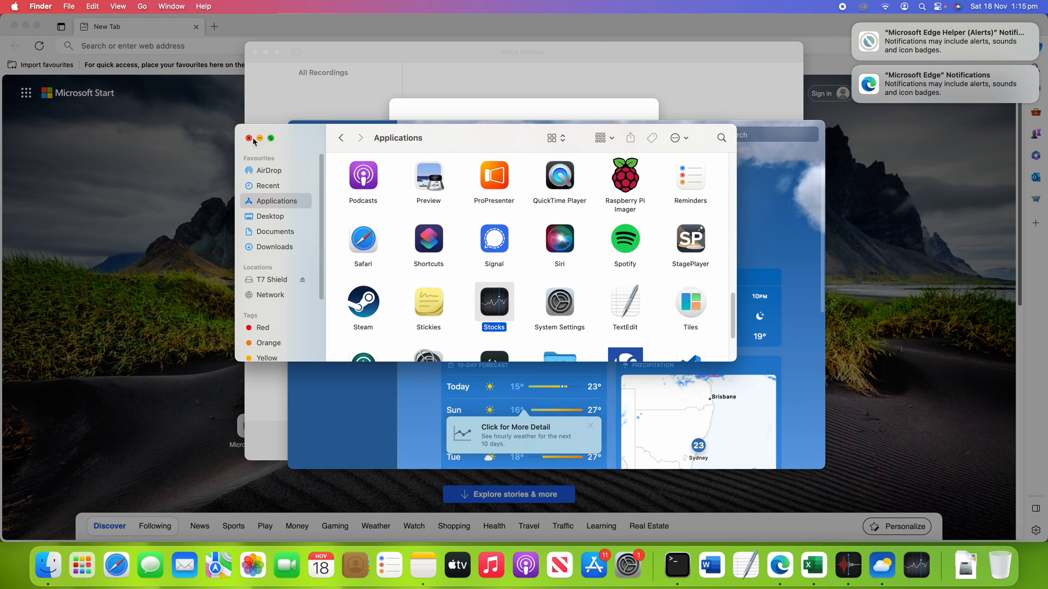
- Close the Applications, Voice Memos, Edge and Excel windows and dismiss the Edge notification
click(249, 139)
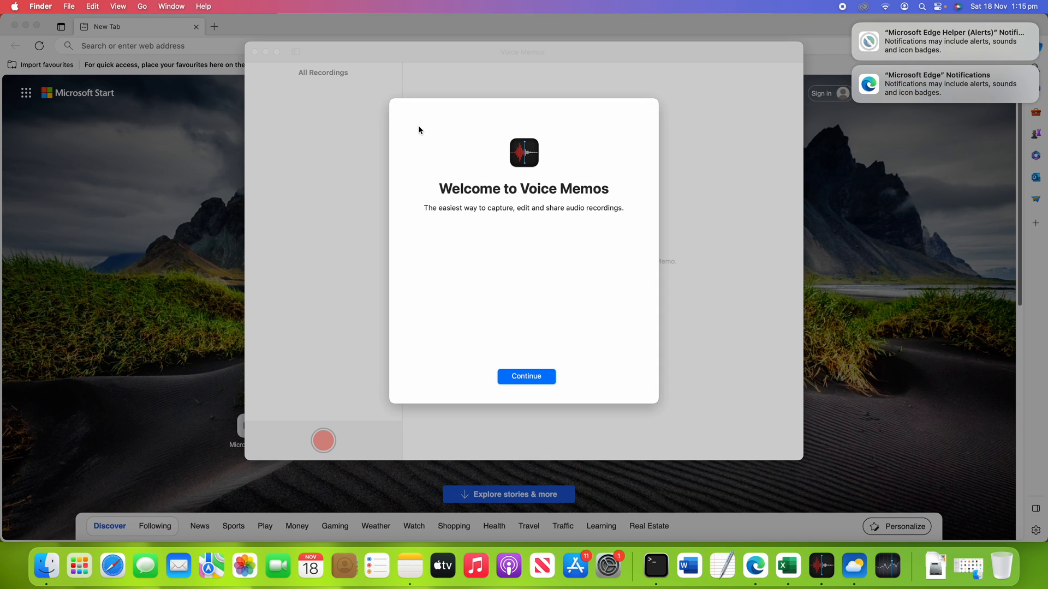
click(525, 376)
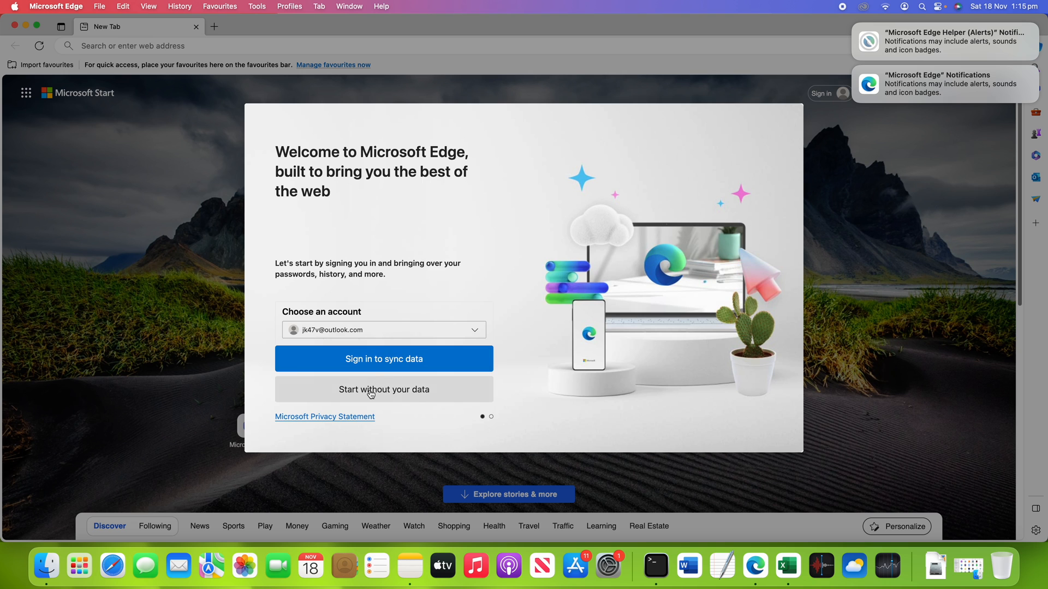
click(788, 567)
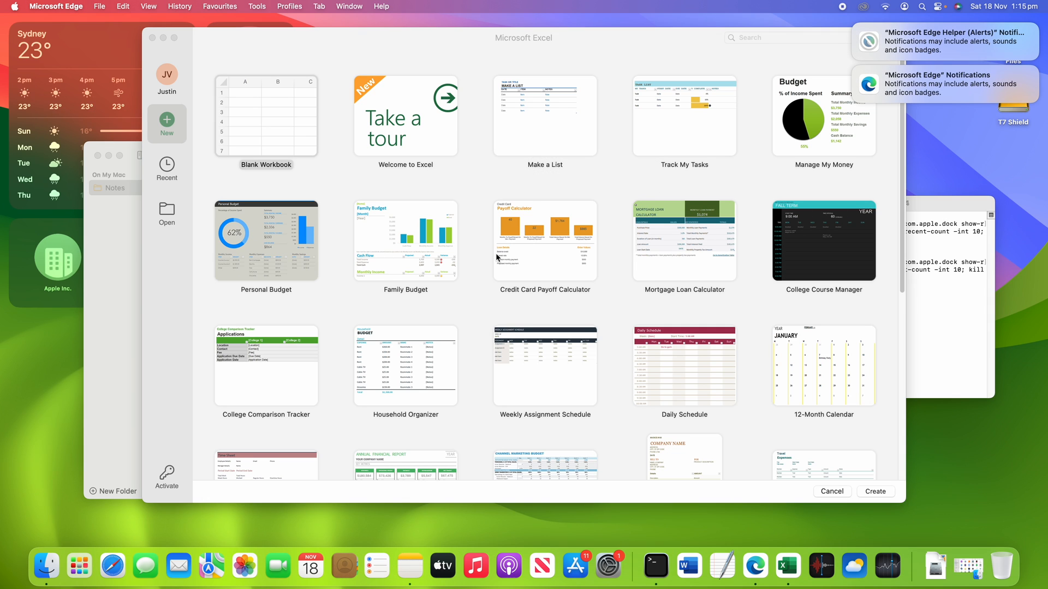
click(832, 491)
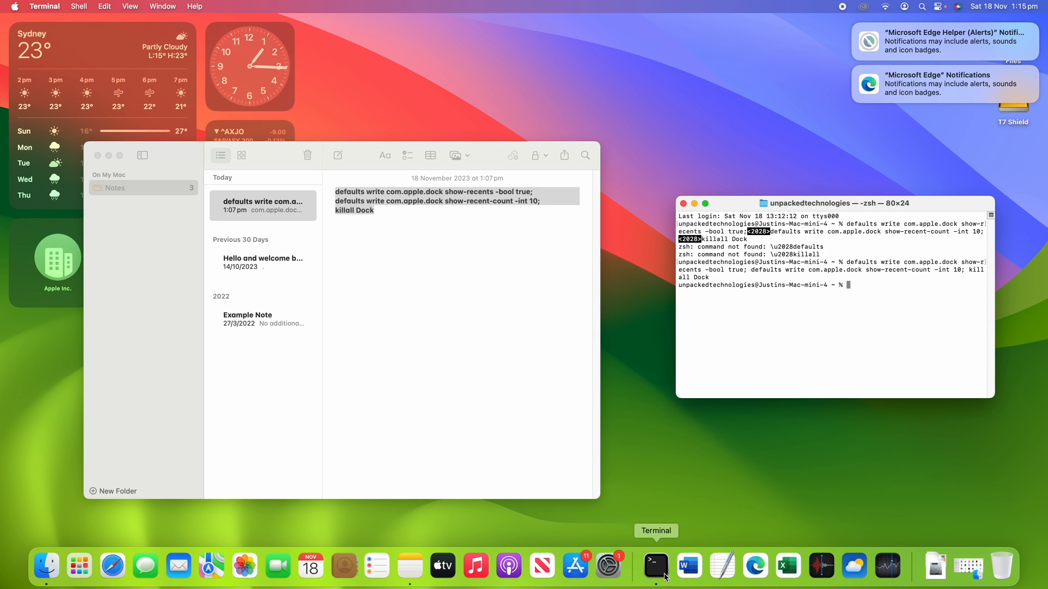
mouse_move(754, 566)
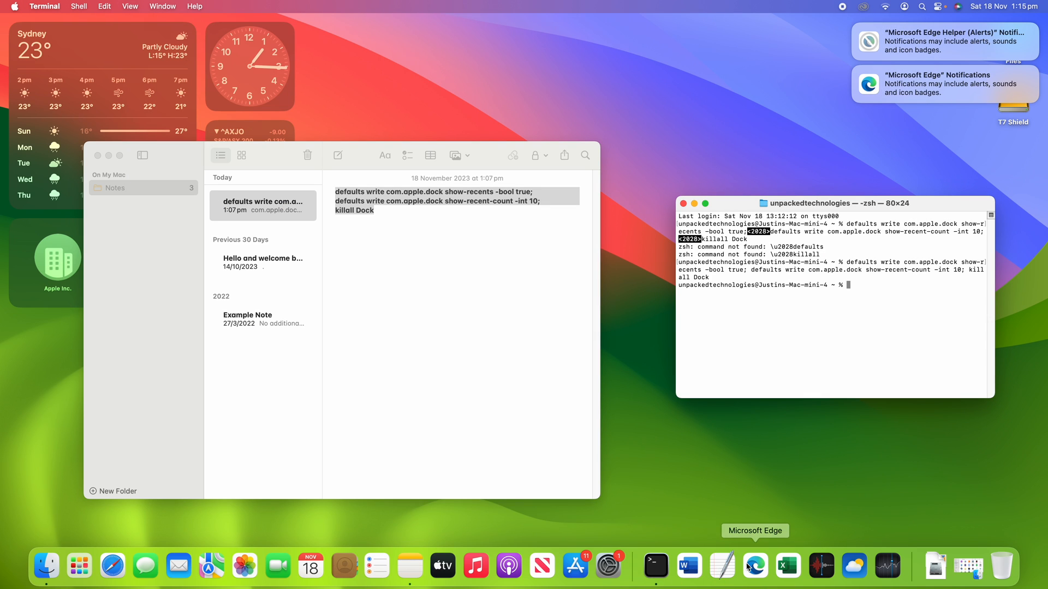
mouse_move(626, 502)
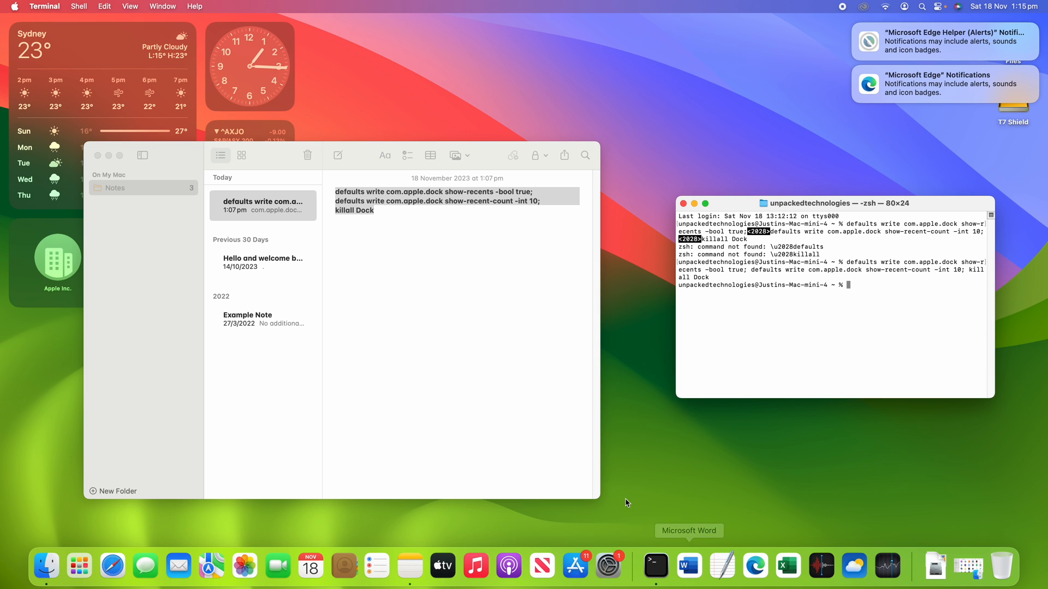
mouse_move(871, 287)
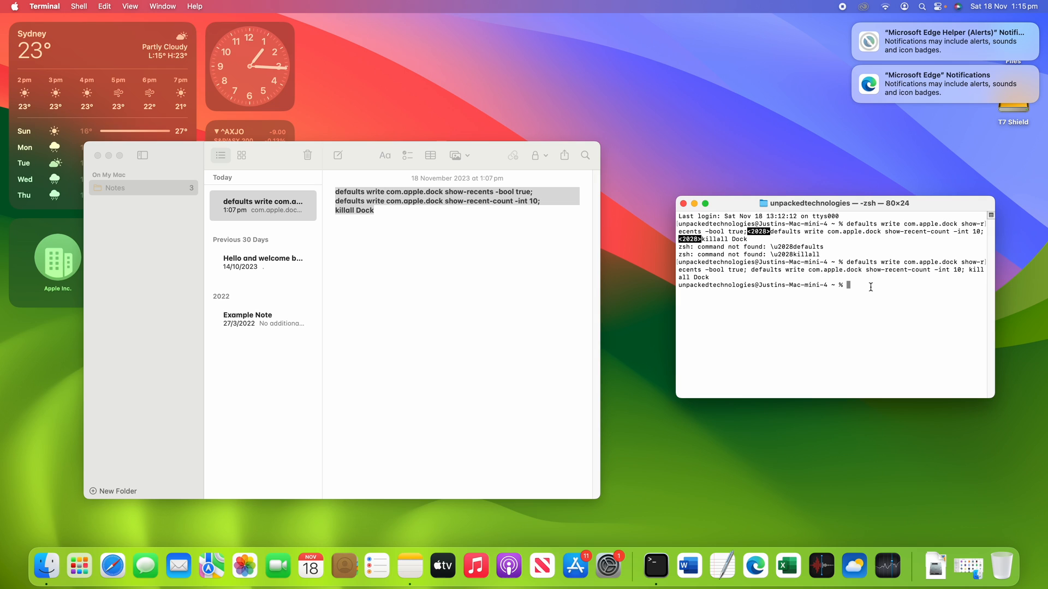
mouse_move(874, 241)
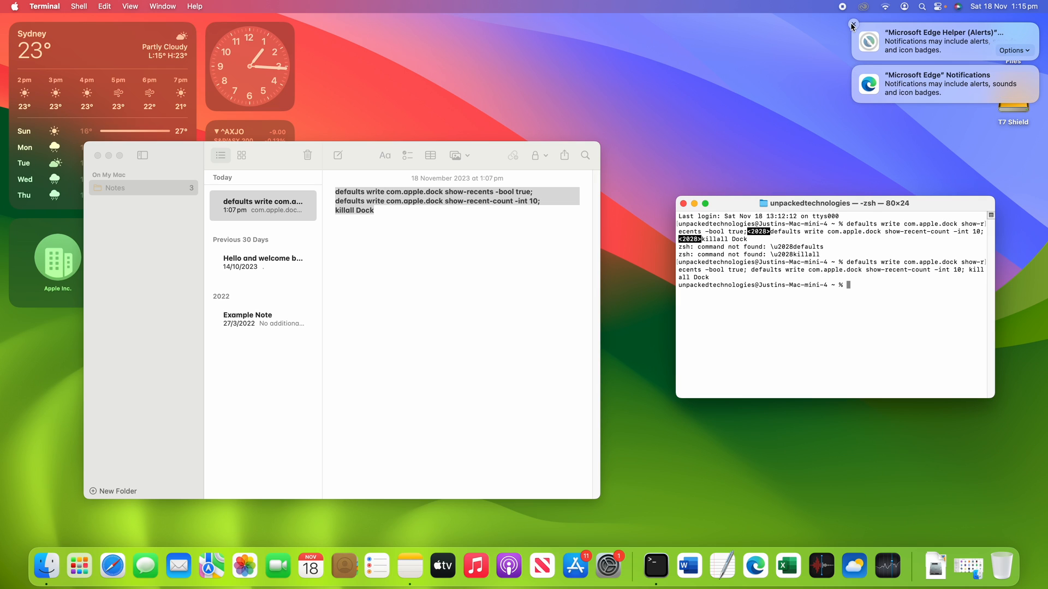
click(853, 22)
text(defaults write com.apple.dock show-recents -bool true; defaults write com.apple.dock show-recent-count -int)
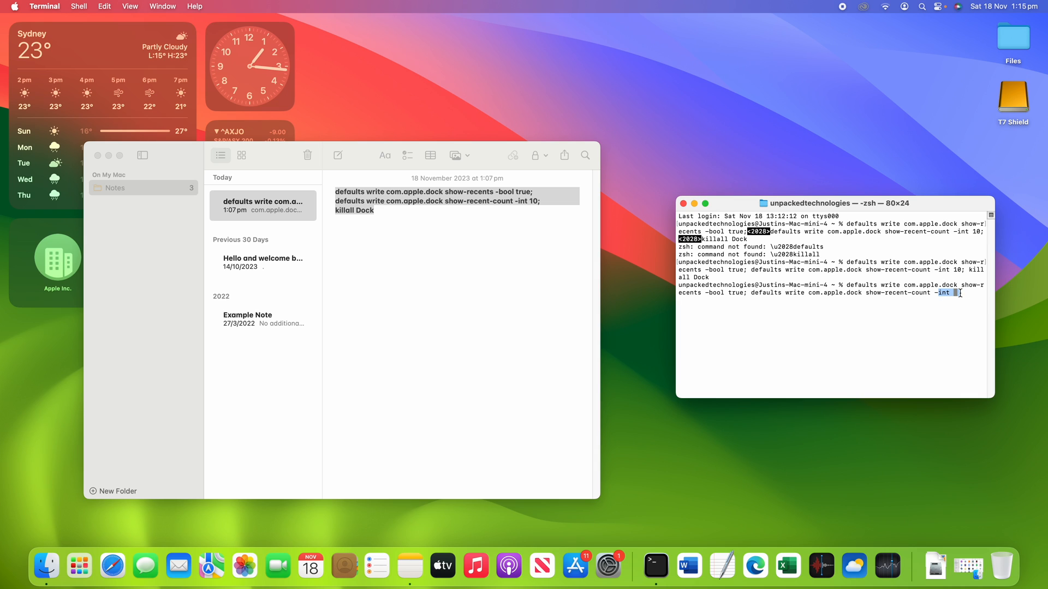
mouse_move(954, 301)
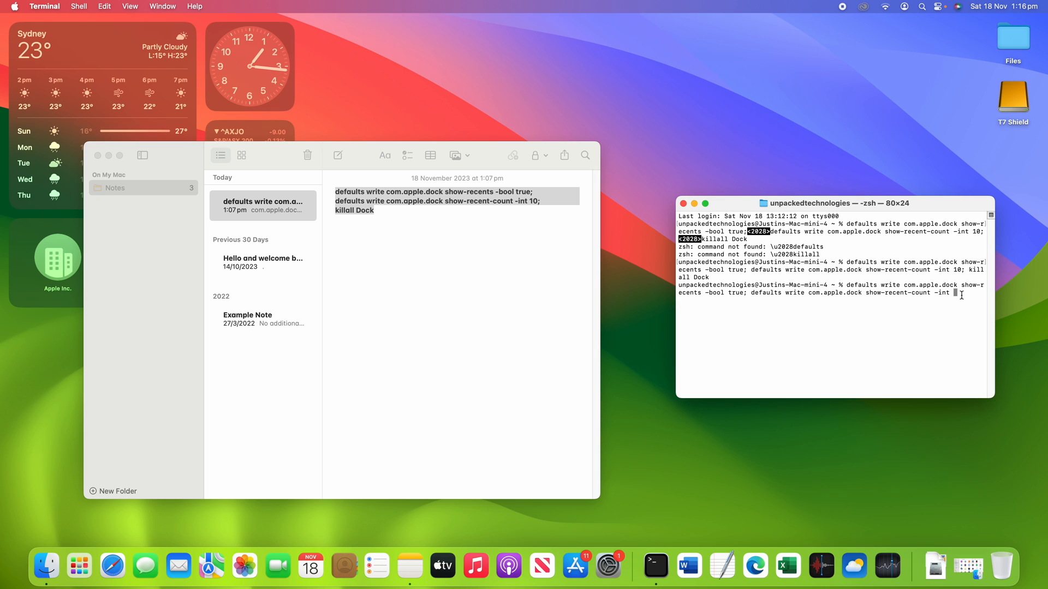
- Edit the recalled defaults command to a recent-app count of 1 with killall Dock appended
text(0)
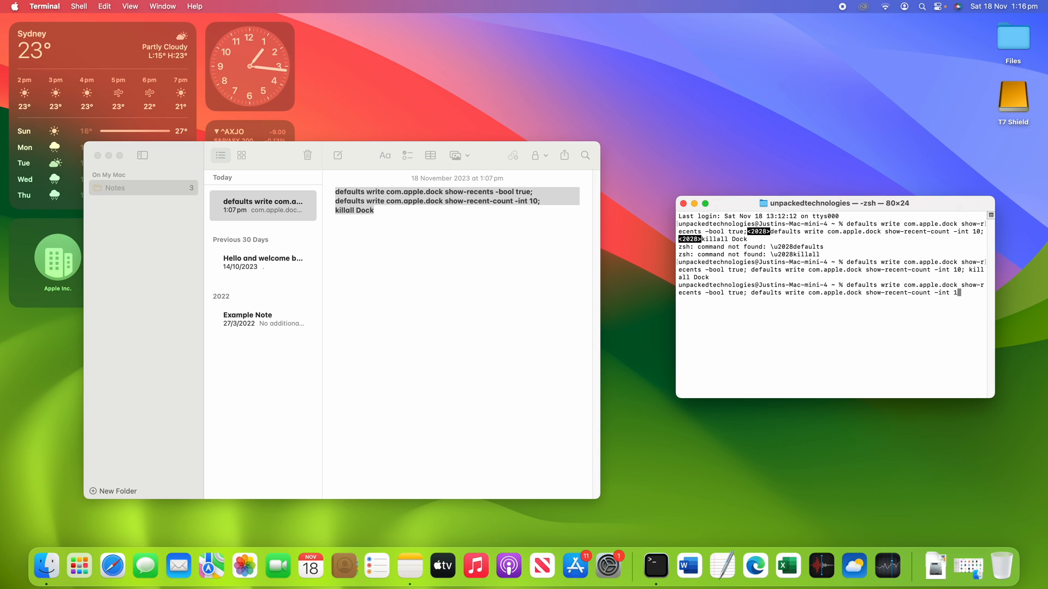
text(;)
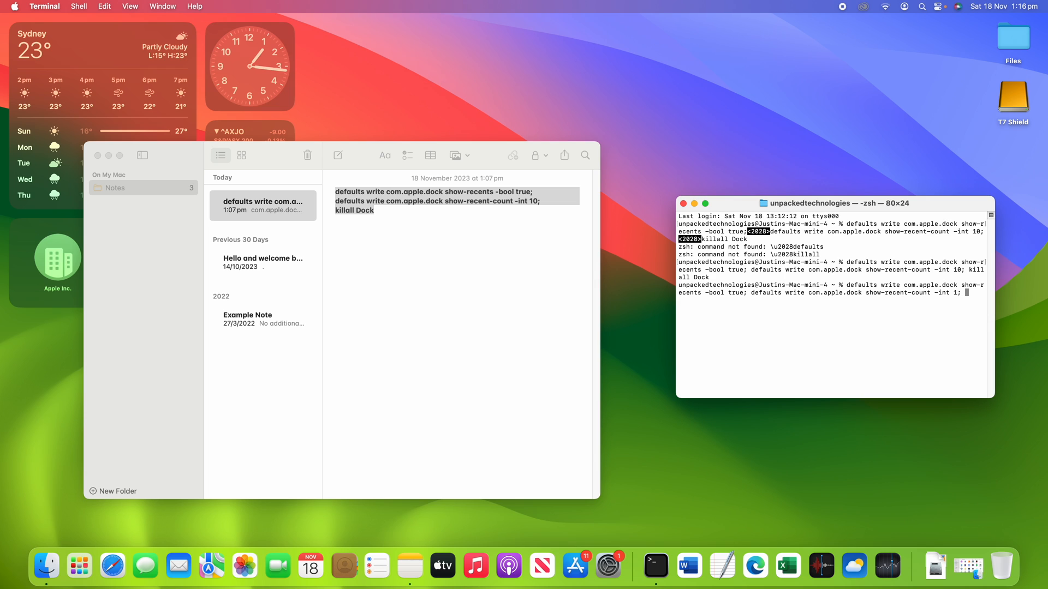
text(killall Dock)
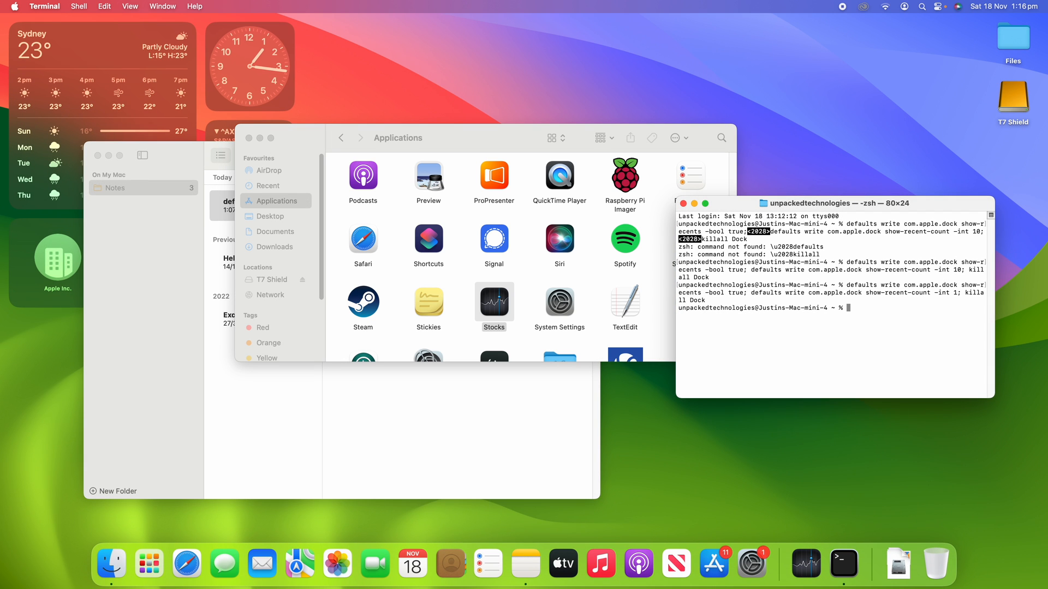
- Check the Stocks Dock icon, launch and quit Stickies to test the limit, then close Applications
right_click(804, 564)
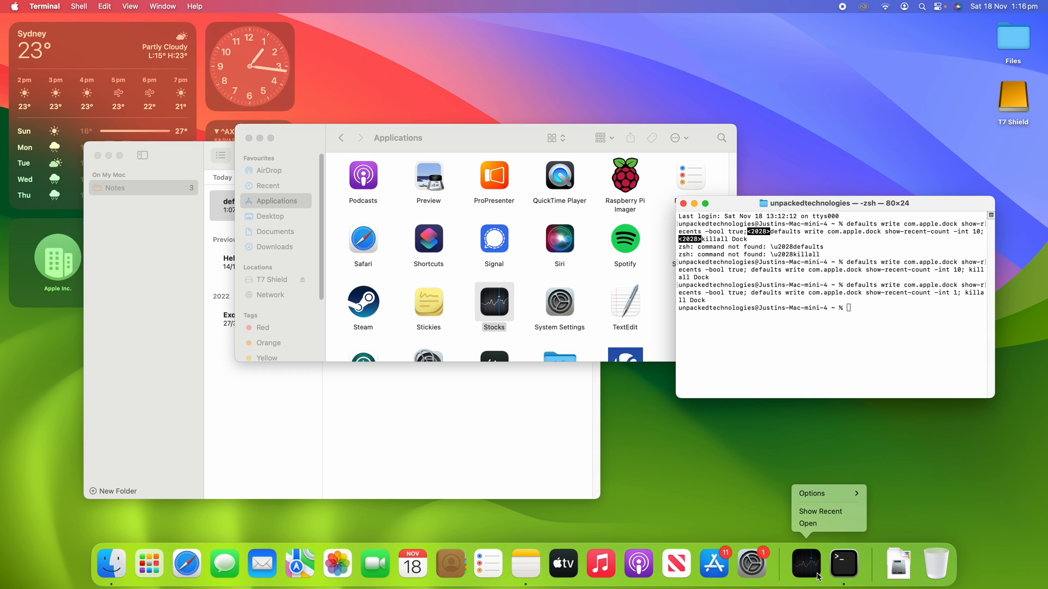
click(465, 293)
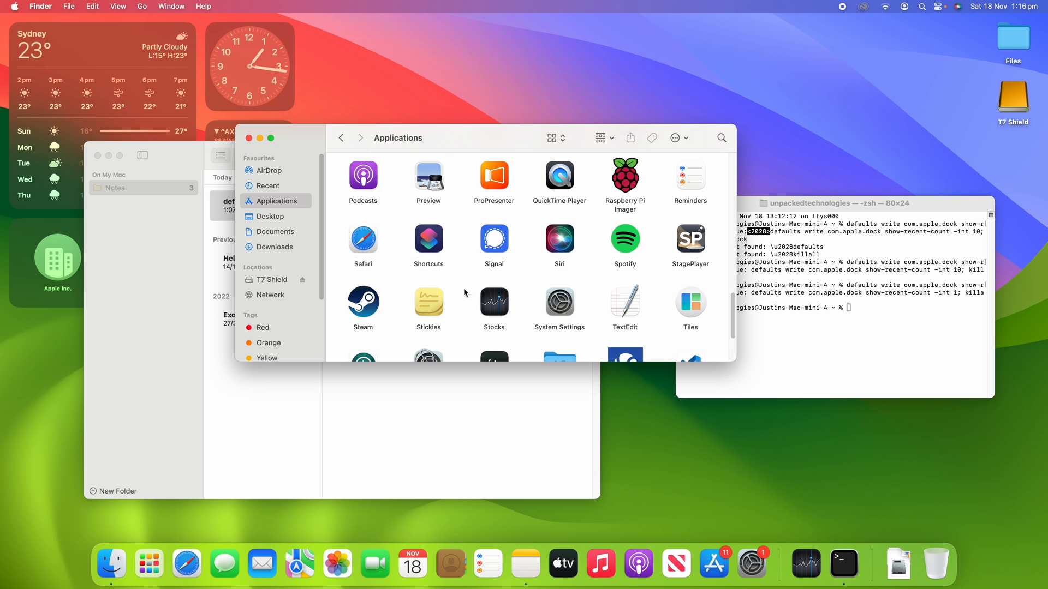
double_click(428, 303)
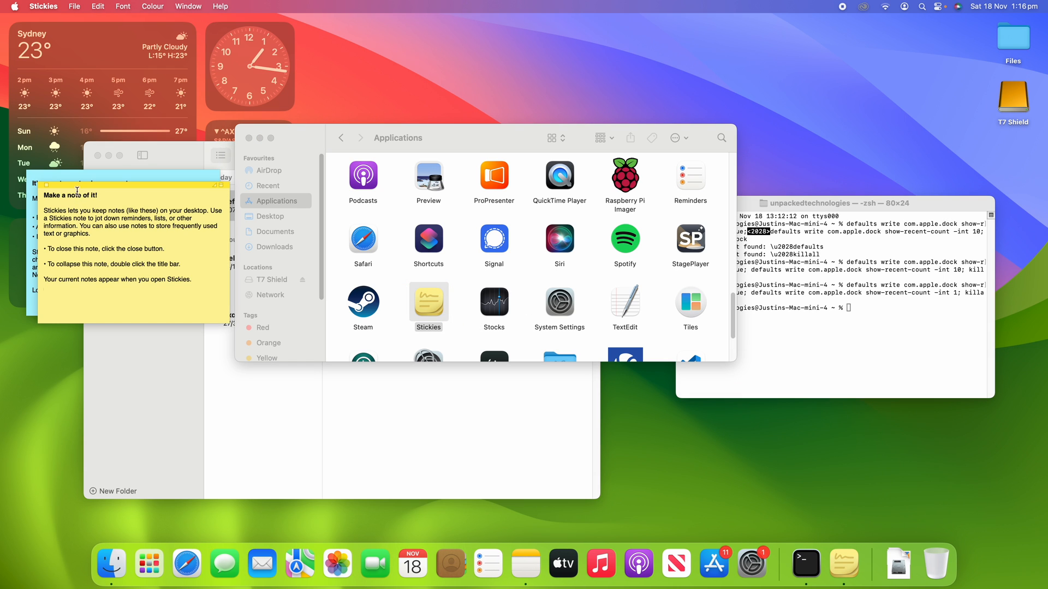
click(46, 187)
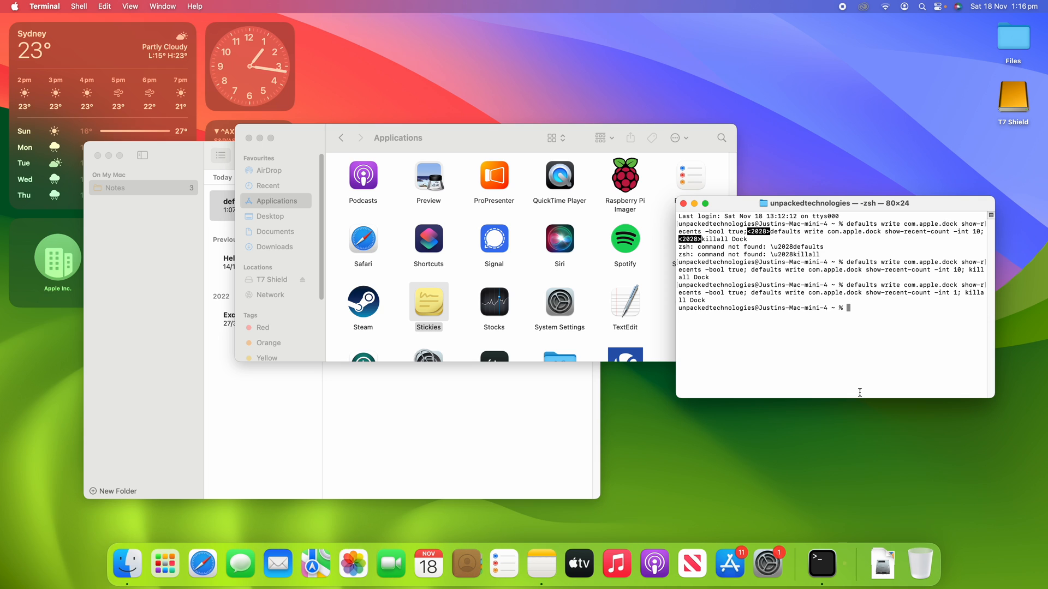
mouse_move(822, 563)
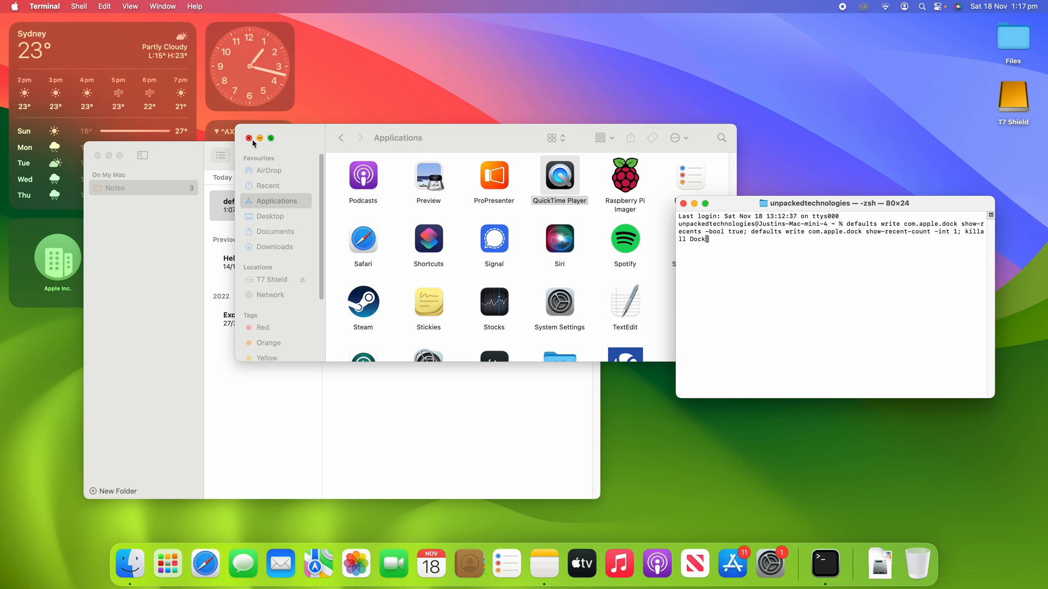
click(249, 139)
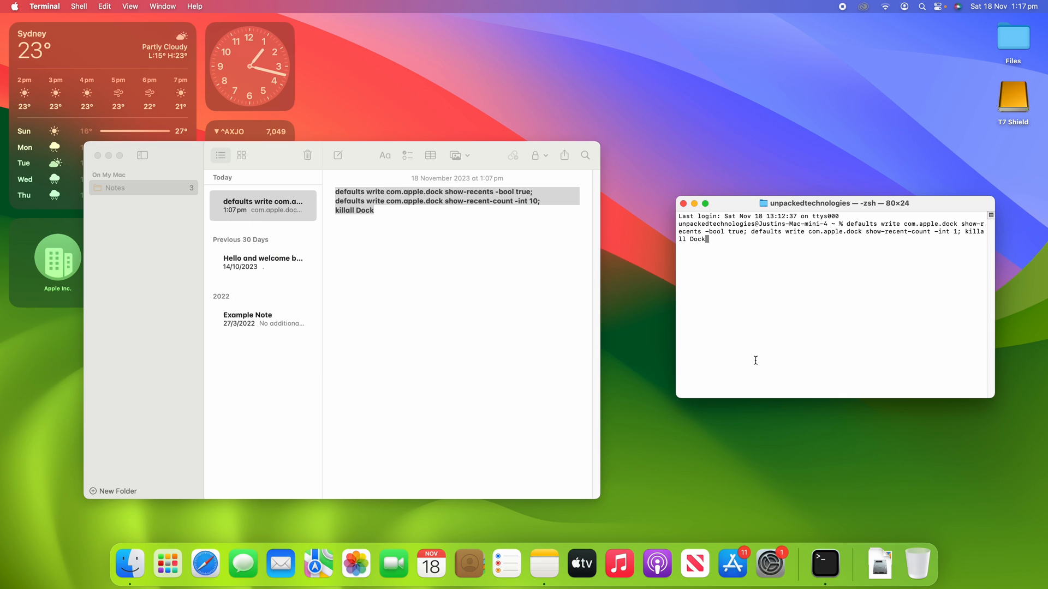
mouse_move(796, 308)
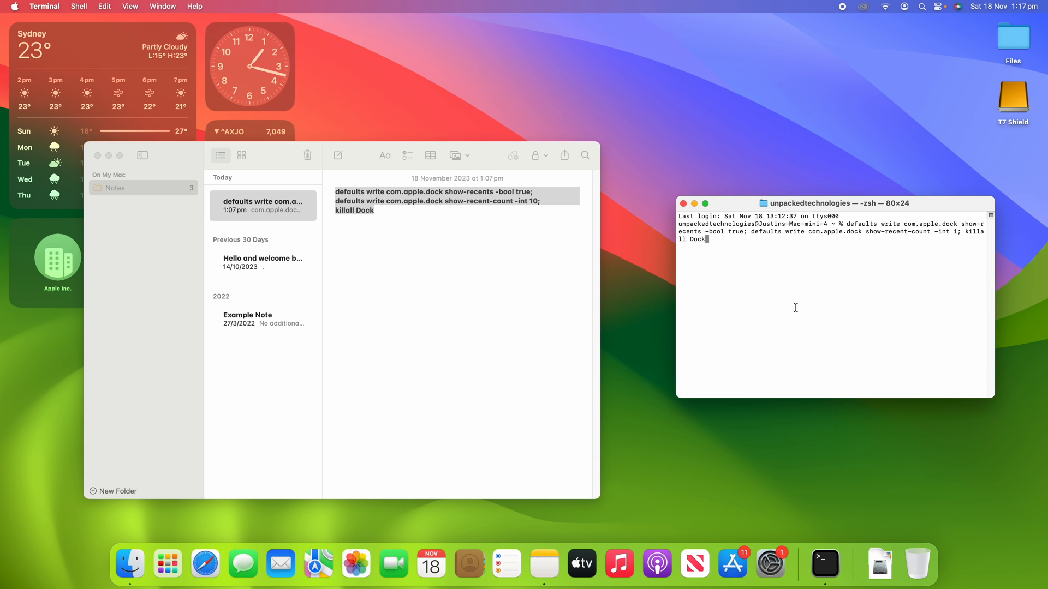
- Run the count command, rerun it with -int 3 and killall Dock, then reopen Finder
key(Return)
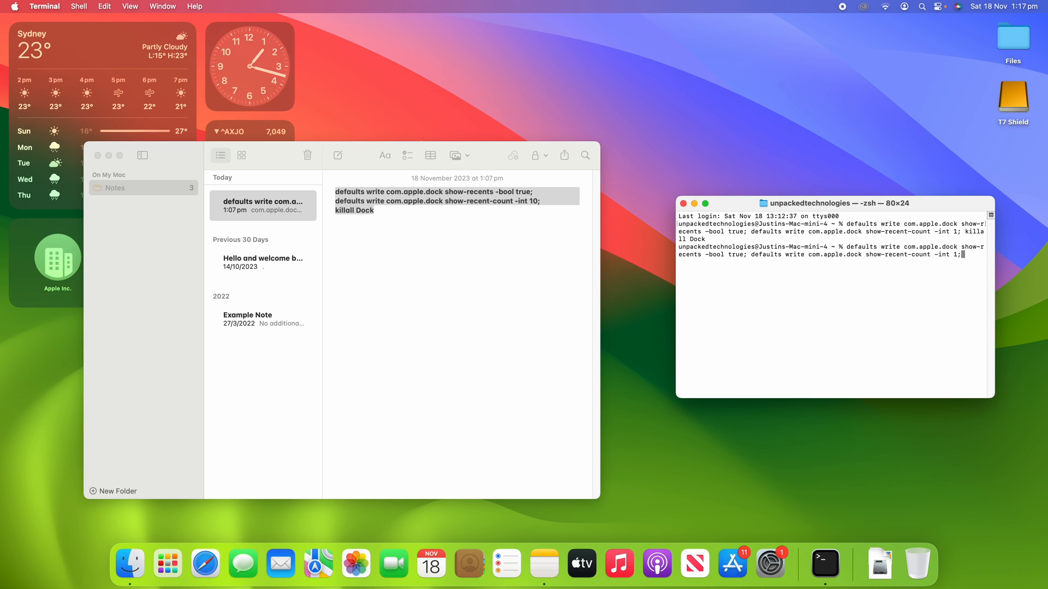
text(3)
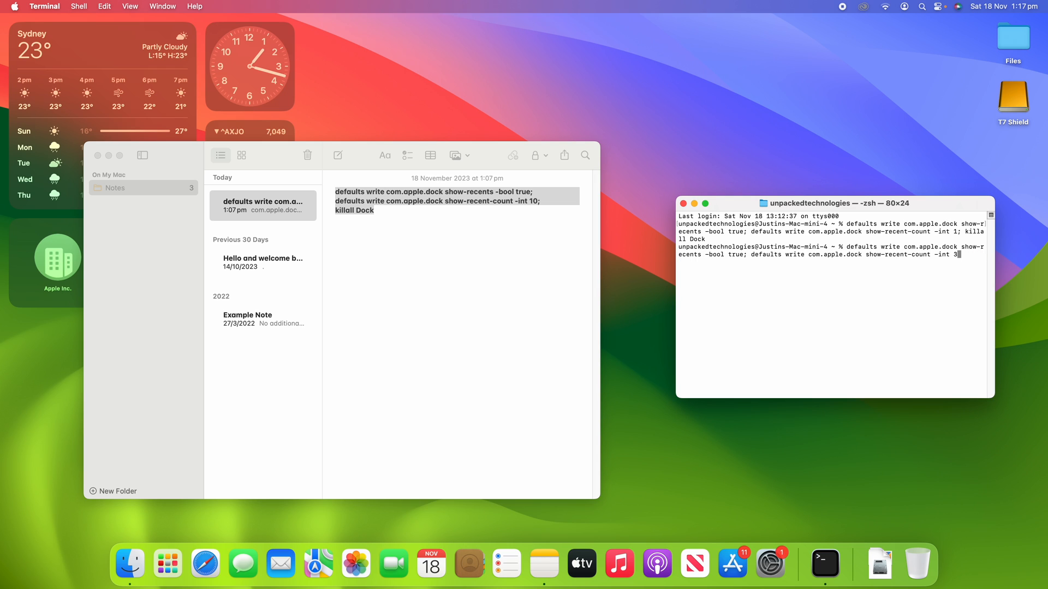
text(;)
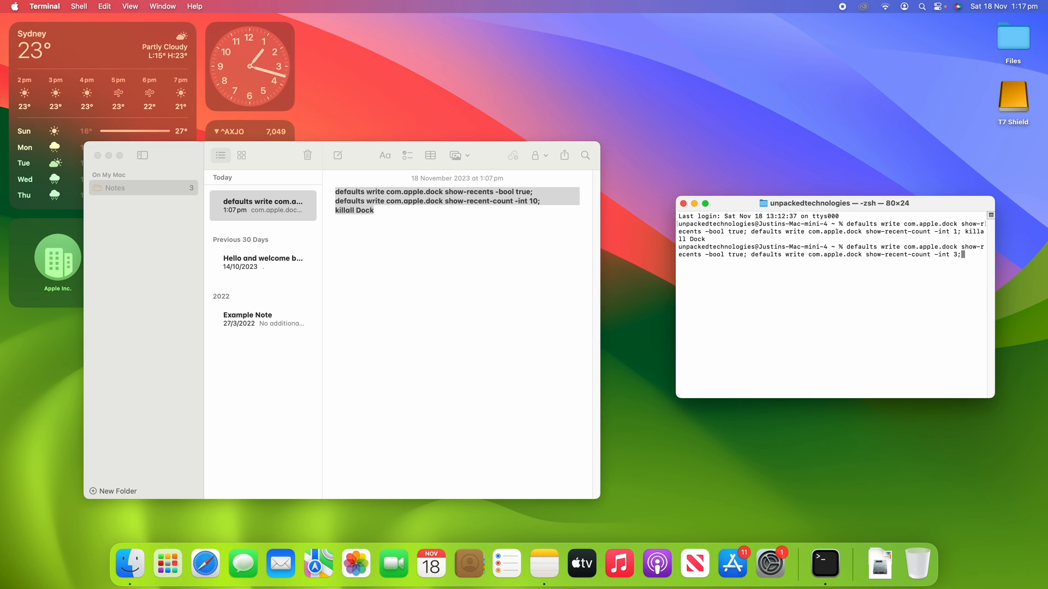
text(killall)
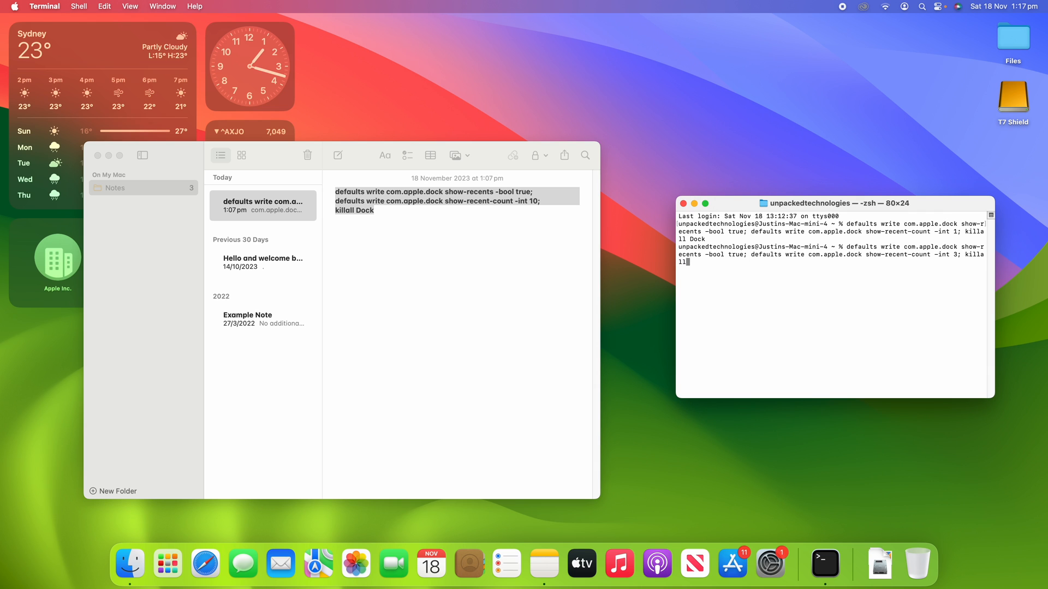
key(Return)
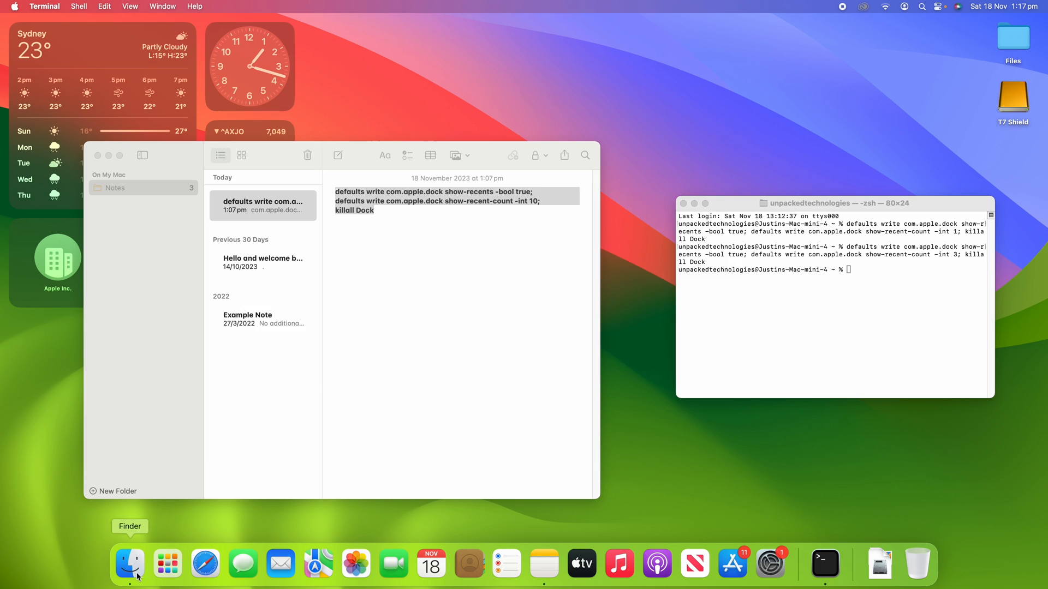
click(129, 565)
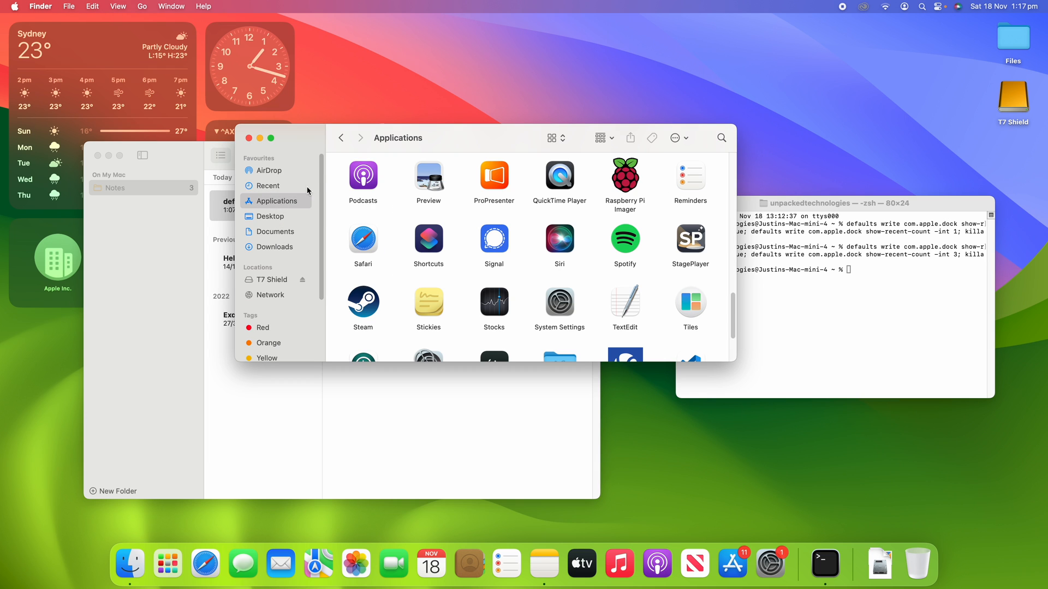
- Launch Preview, Podcasts and then Weather from the Applications folder to fill the Dock's recents
double_click(428, 174)
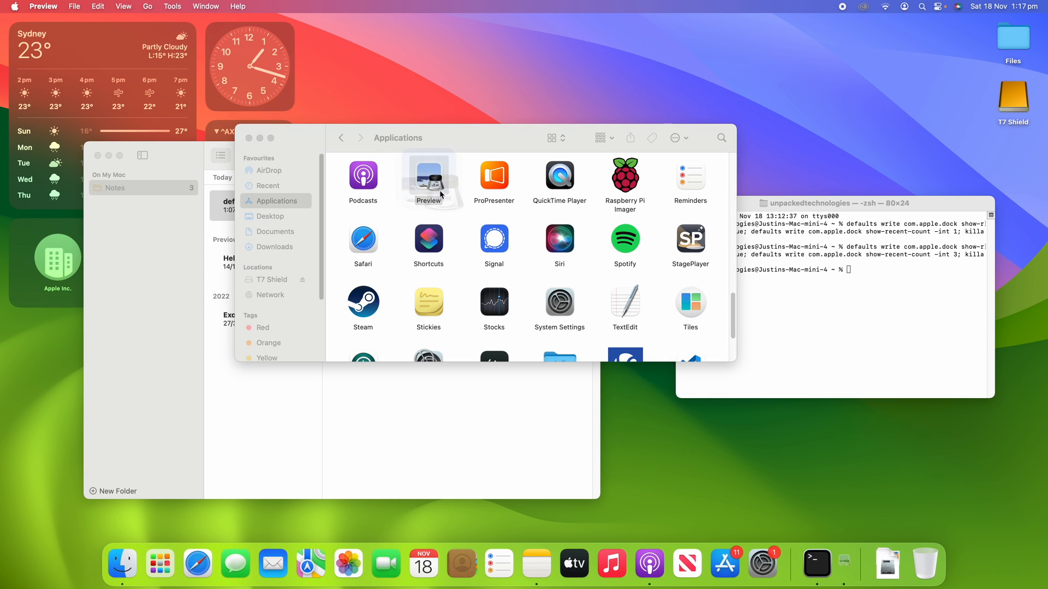
double_click(362, 176)
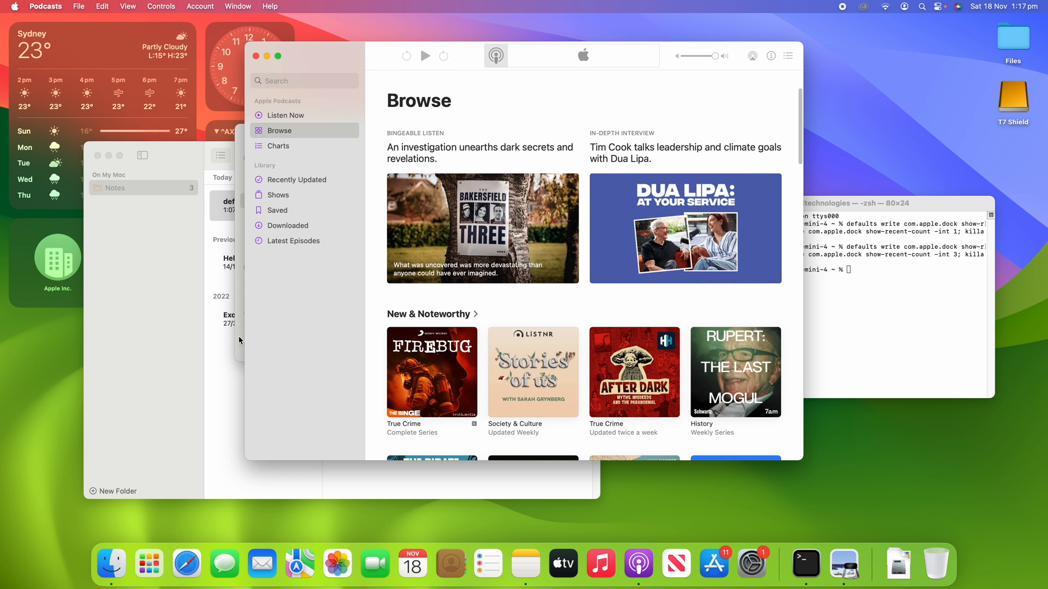
mouse_move(370, 177)
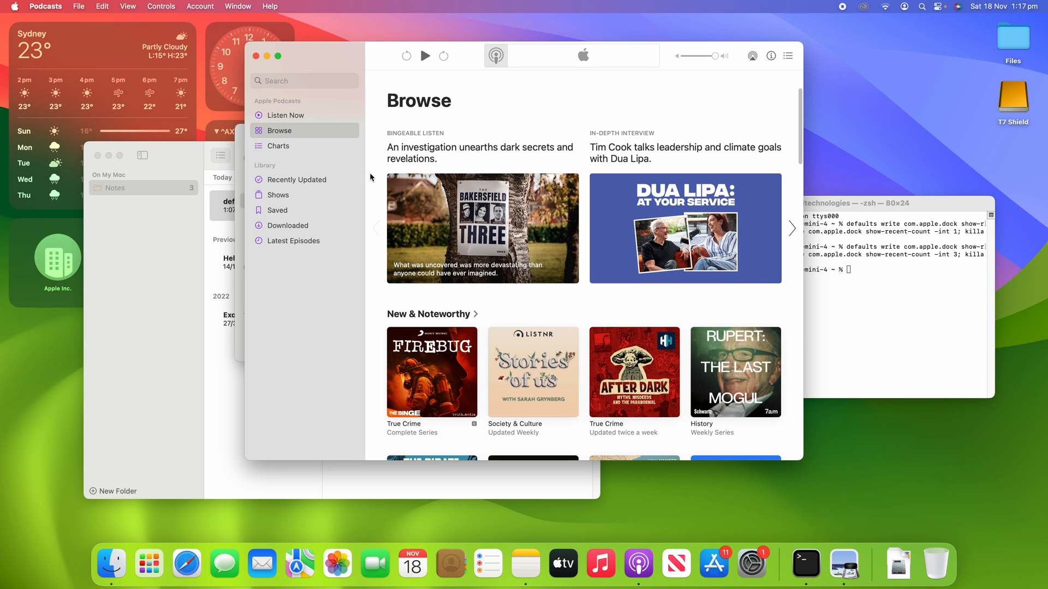
click(110, 564)
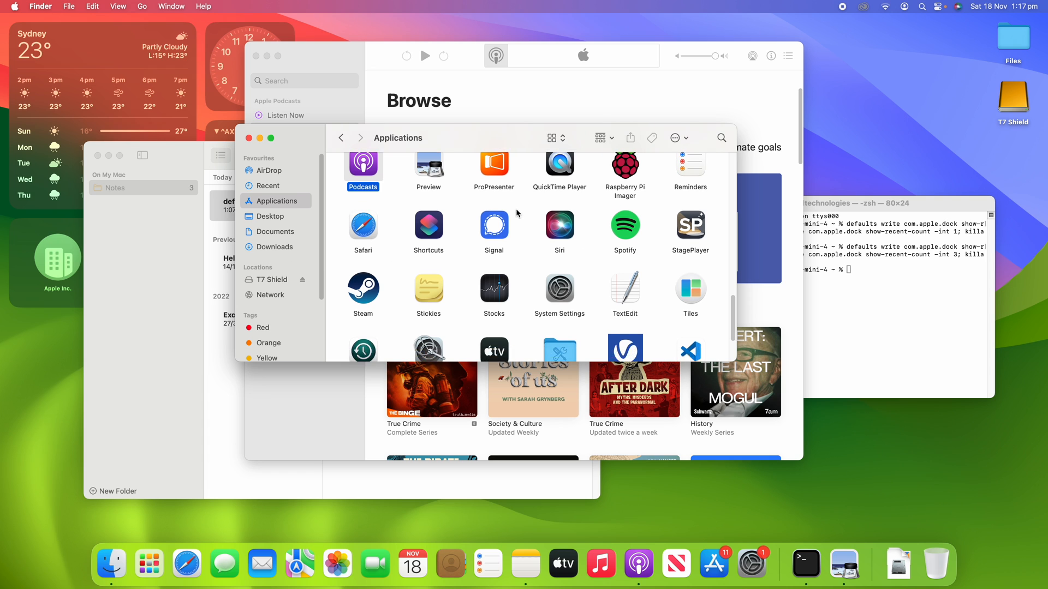
scroll(down, 3)
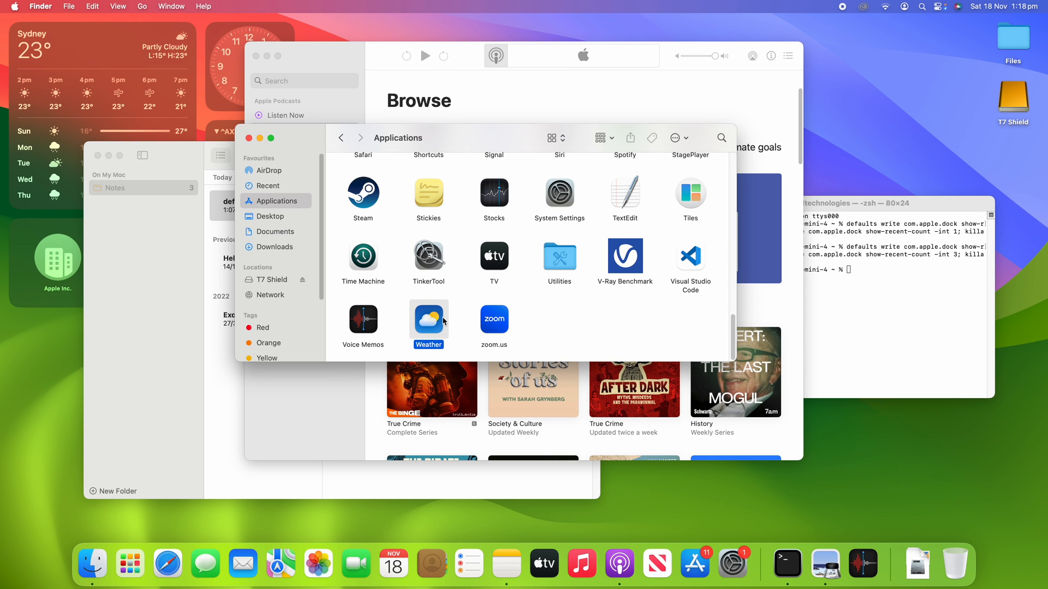
double_click(427, 320)
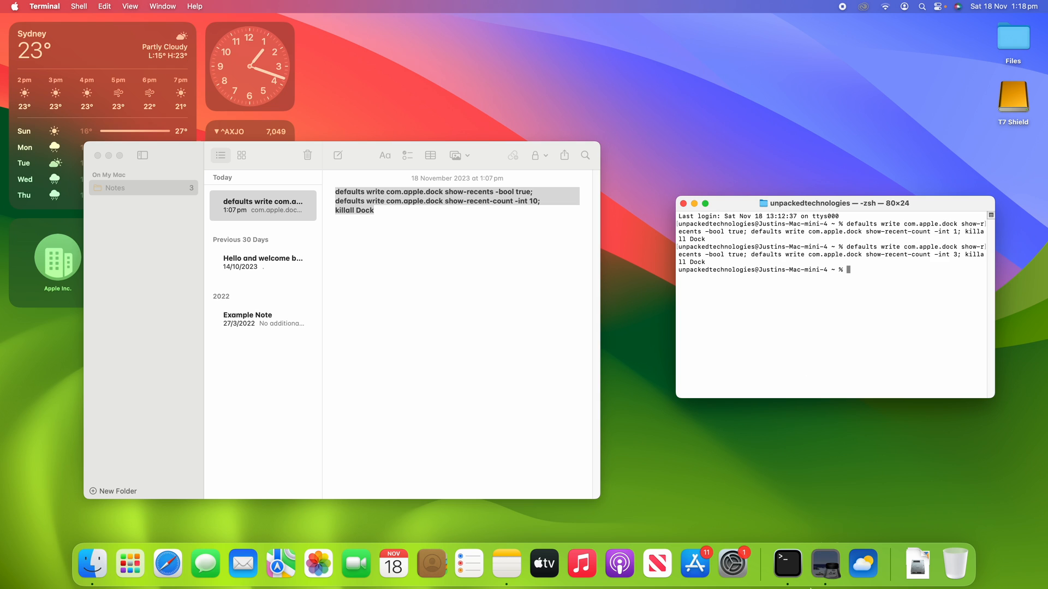
mouse_move(758, 581)
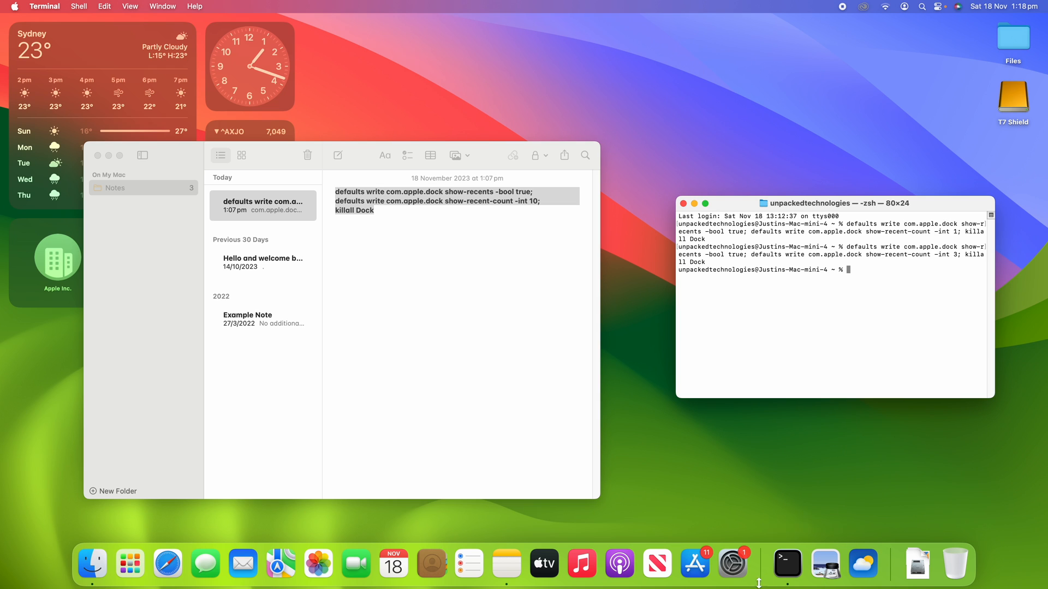
mouse_move(802, 390)
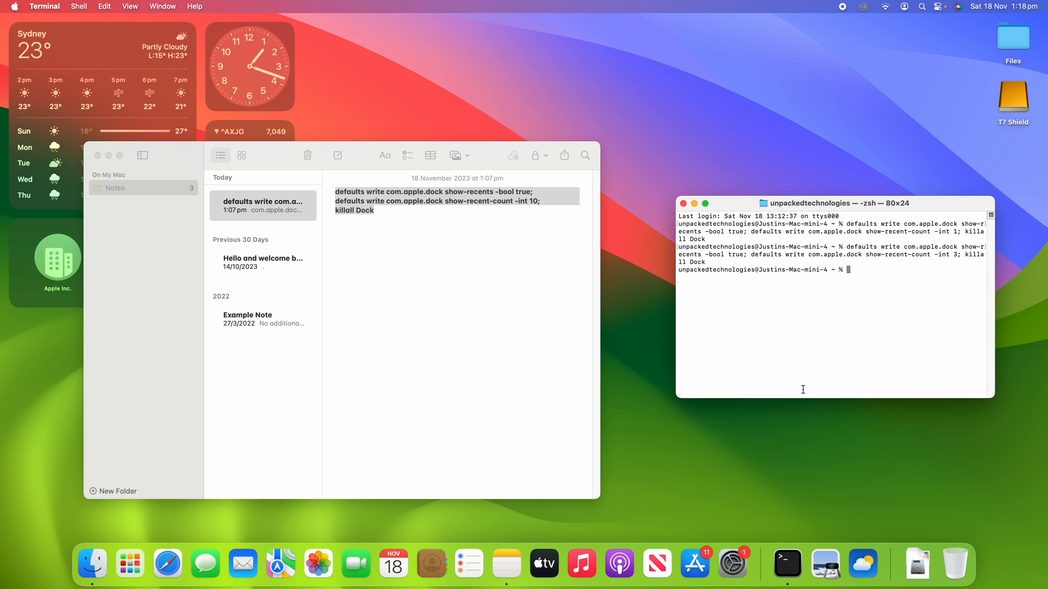
right_click(862, 563)
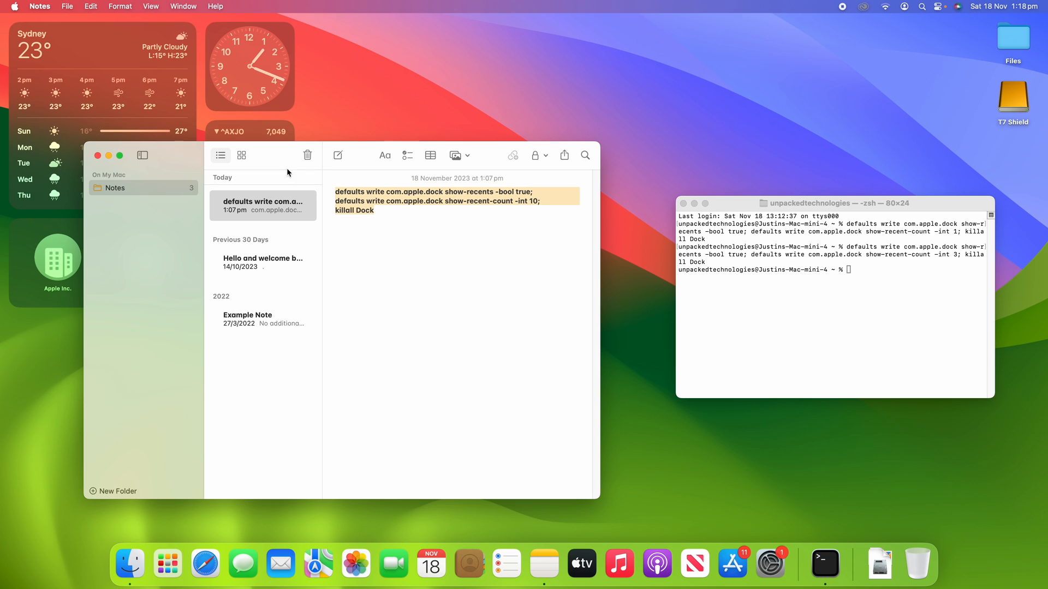
mouse_move(388, 220)
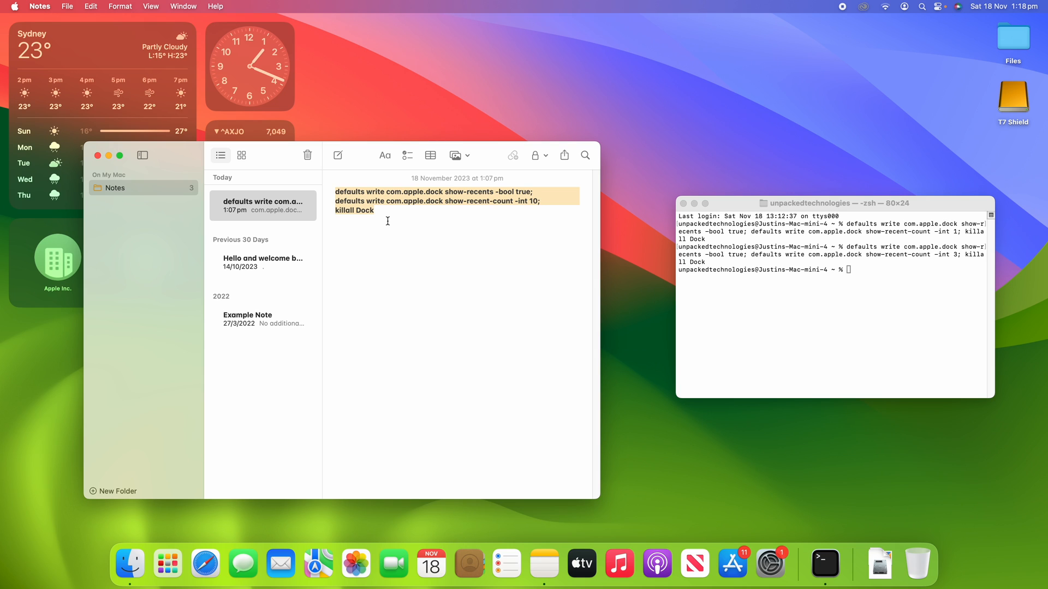
- Bring the Notes window with the Dock defaults commands forward and deselect its text
click(374, 209)
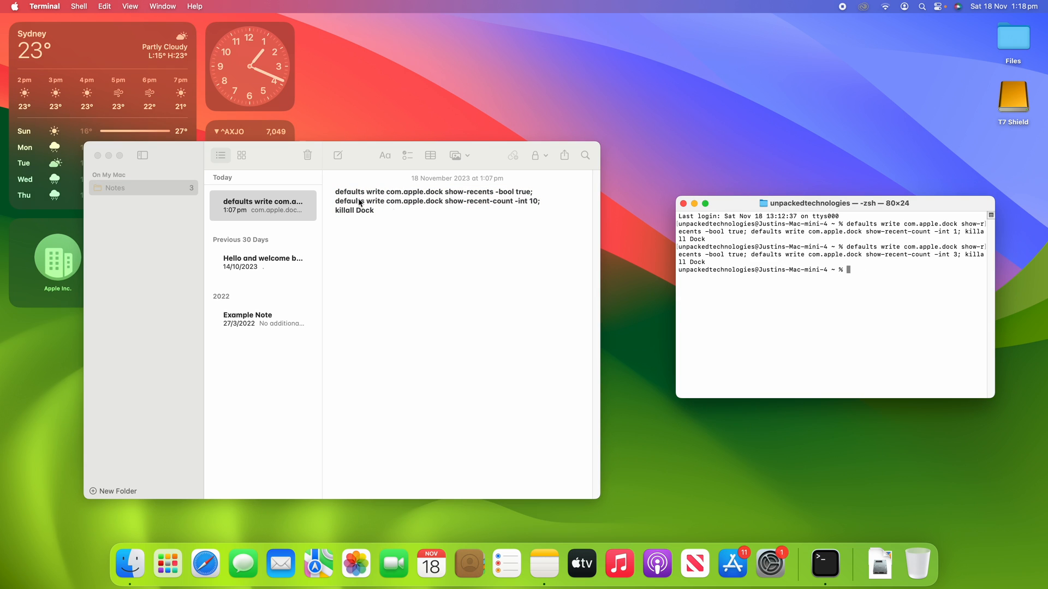
mouse_move(894, 281)
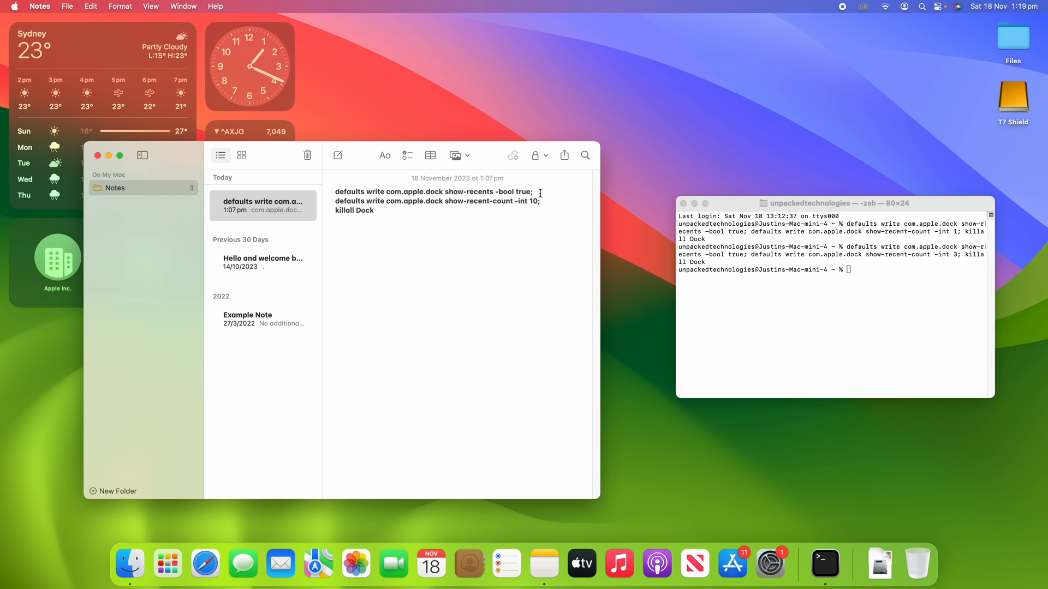
mouse_move(525, 226)
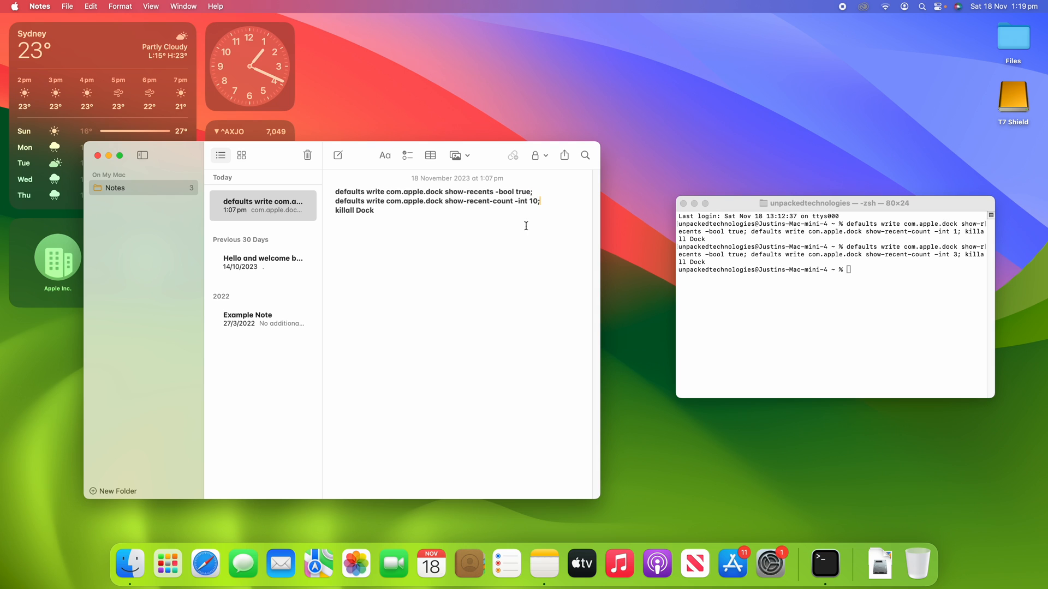